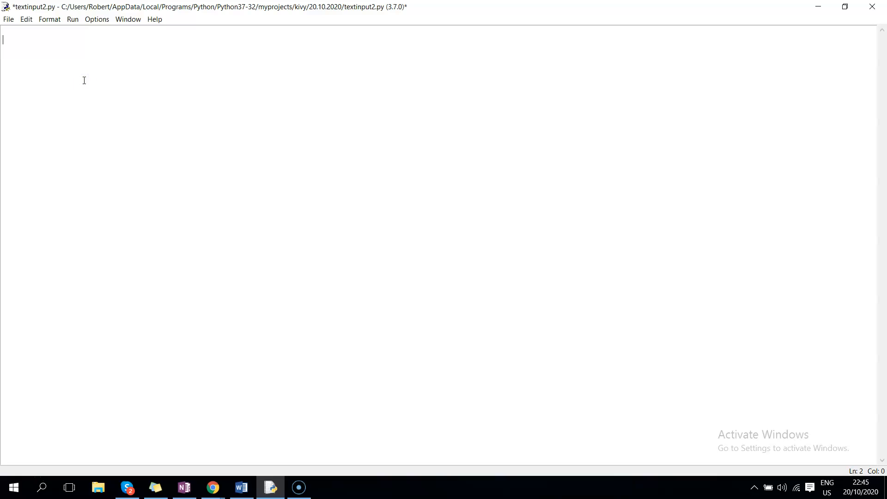
Write the import line 'from kivy.app import App' at the top of textinput2.py.
type("from")
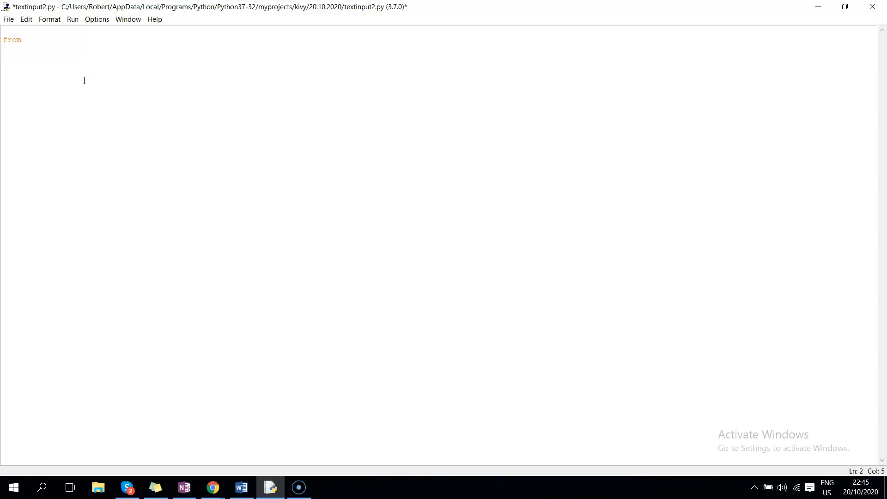
type("k")
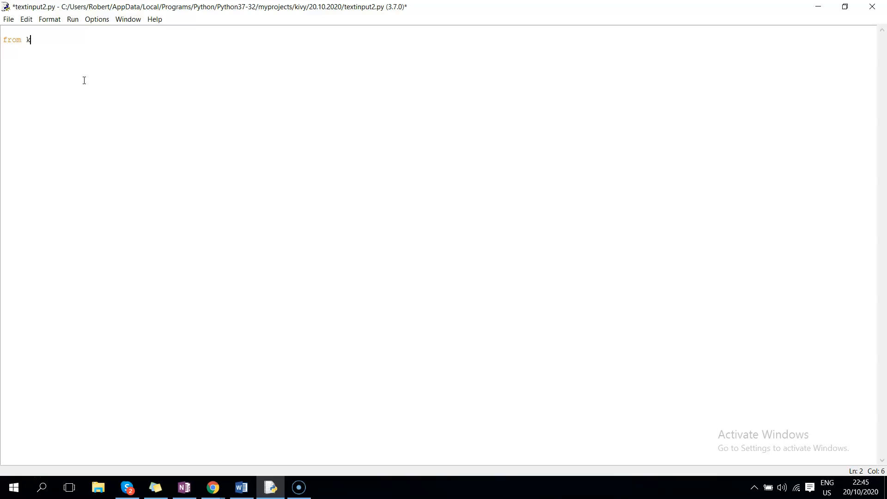
type("ivy.ap")
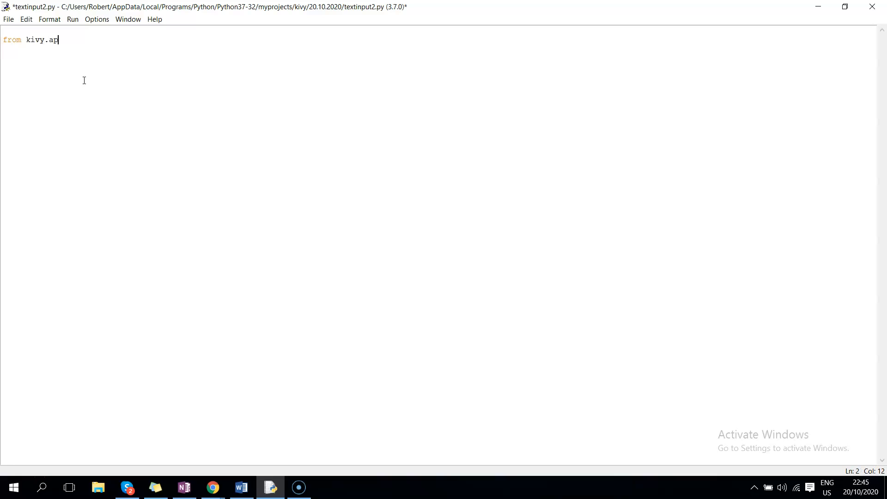
type("p import")
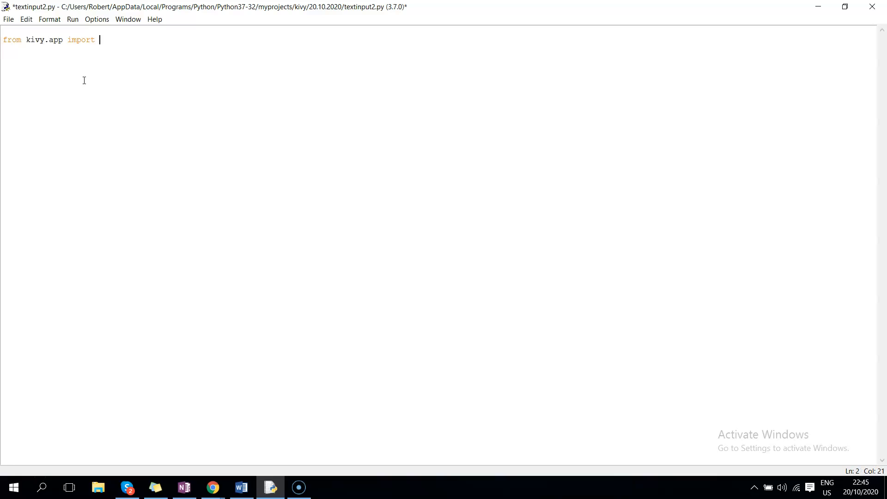
type("App")
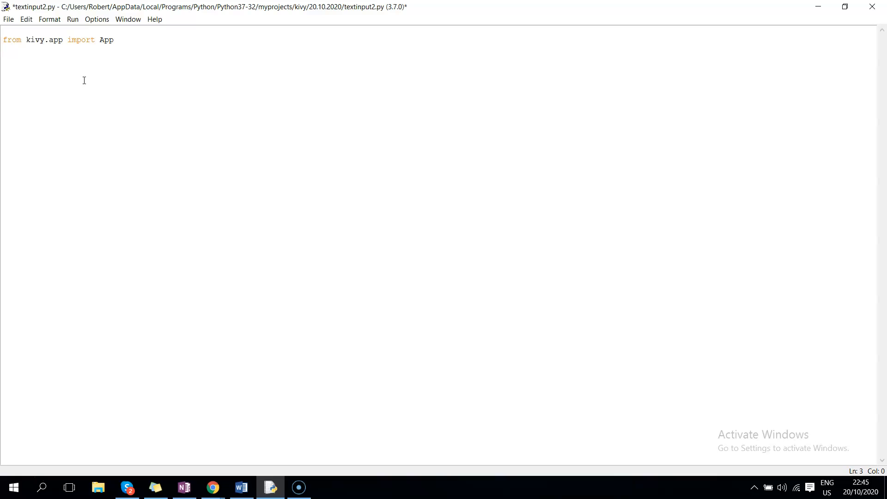
Define 'class MyApp(App):' with an empty 'def build(self):' method header.
type("class")
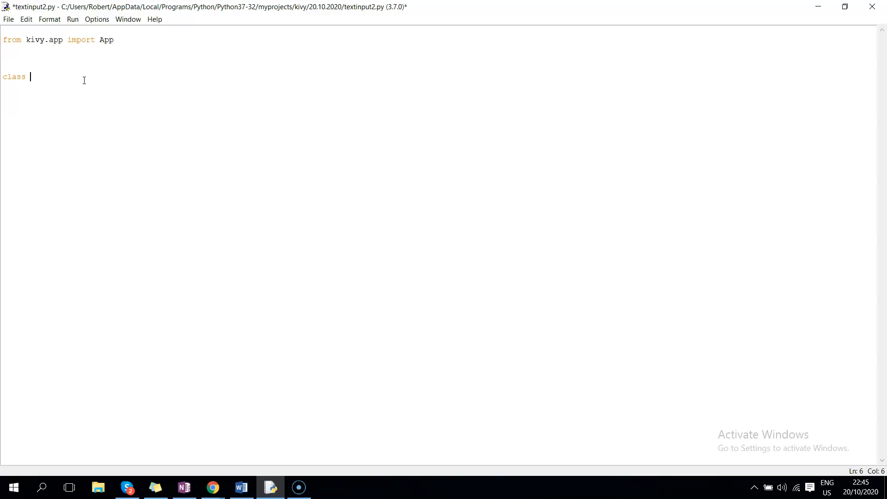
type("My")
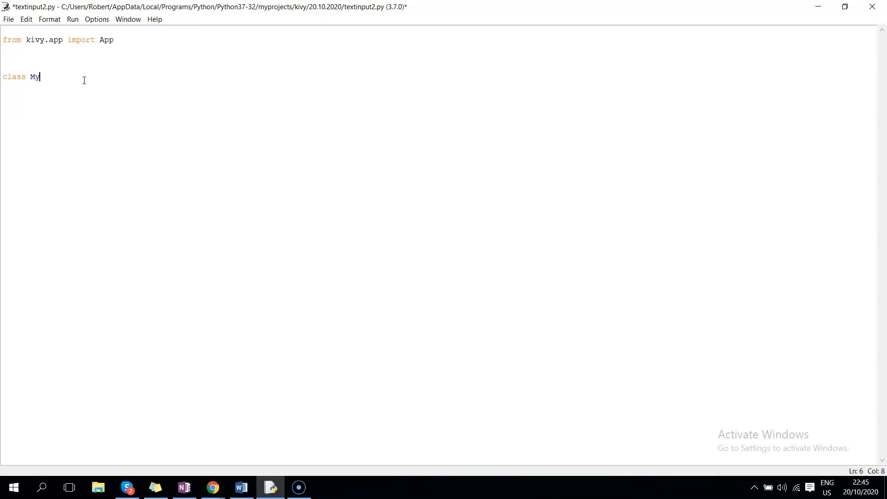
type("App")
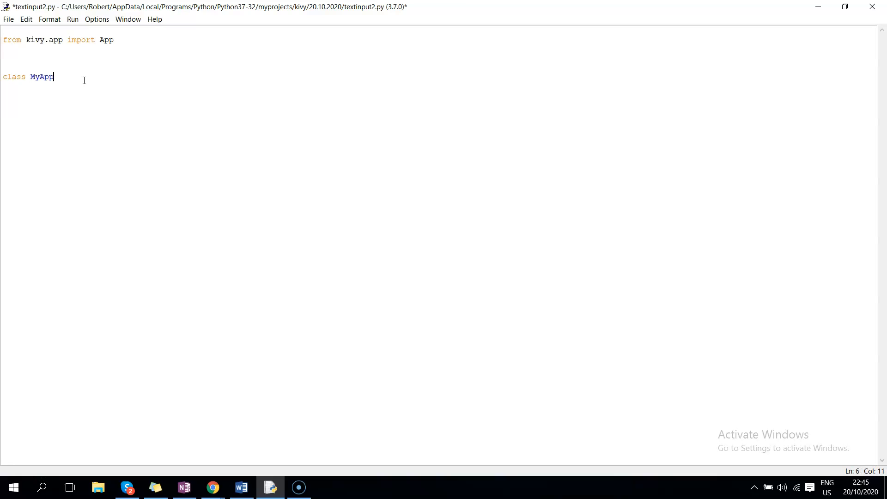
type("(App")
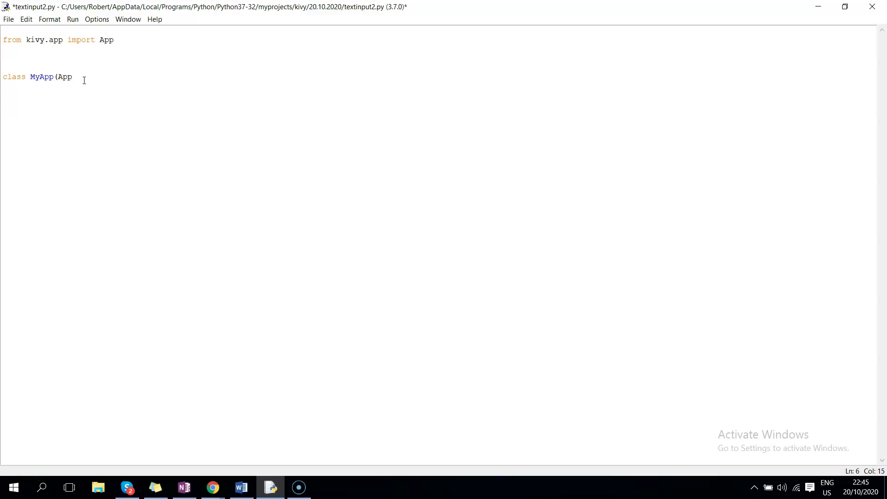
type(")")
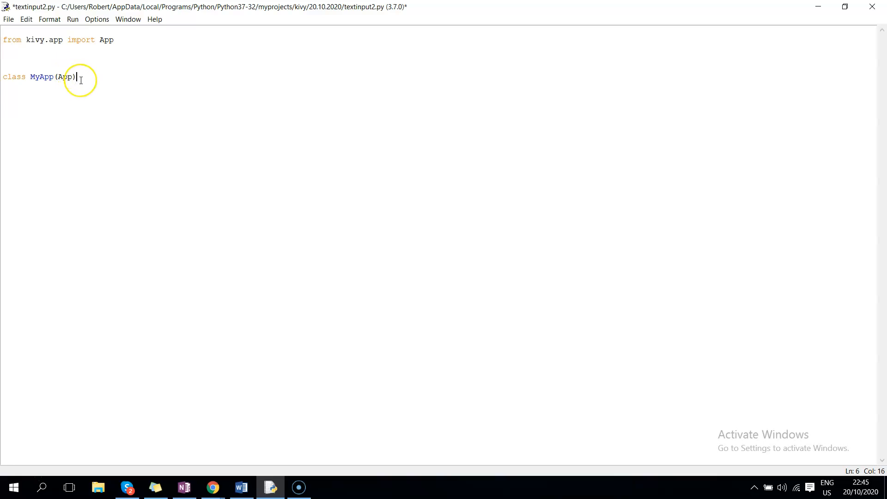
type(":")
type("def")
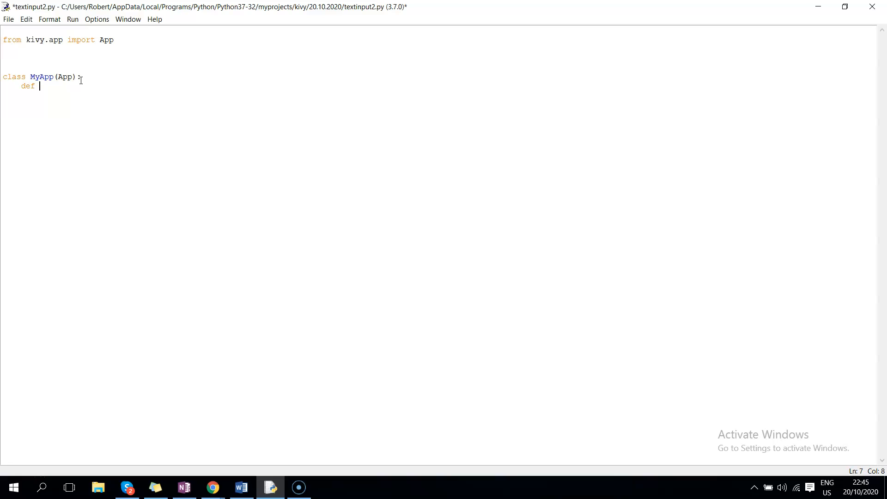
type("build")
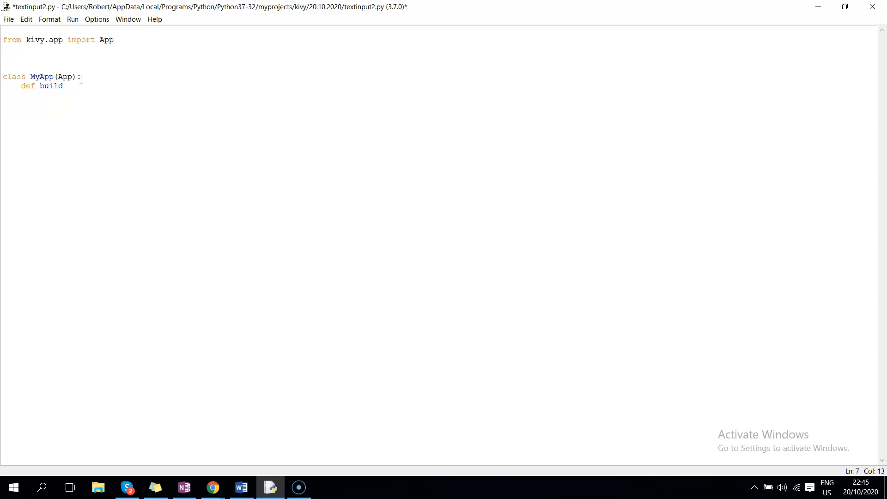
type("(s")
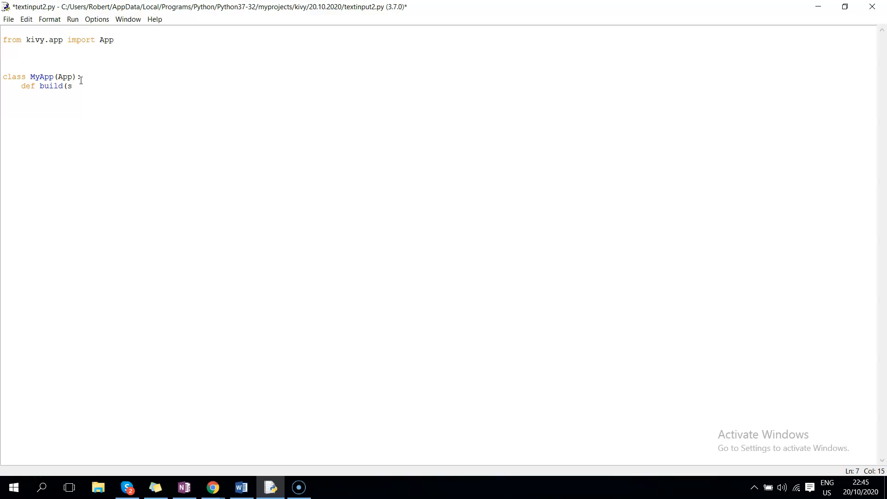
type("elf):")
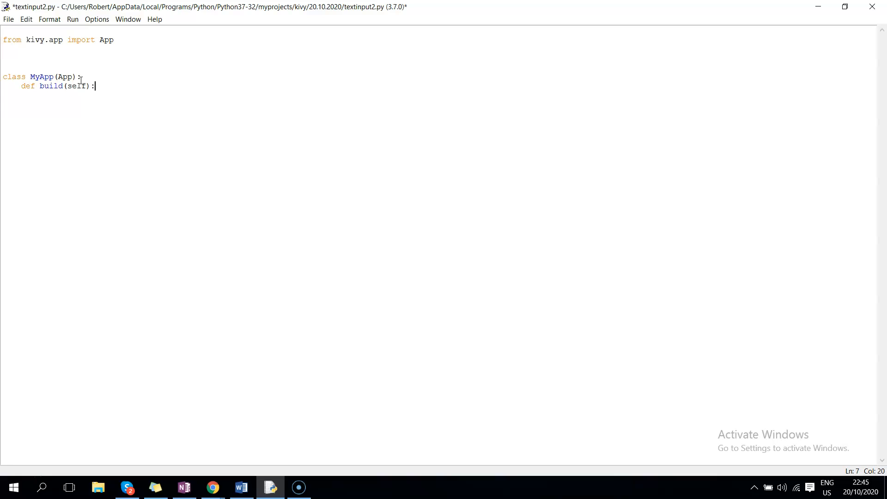
left_click(17, 33)
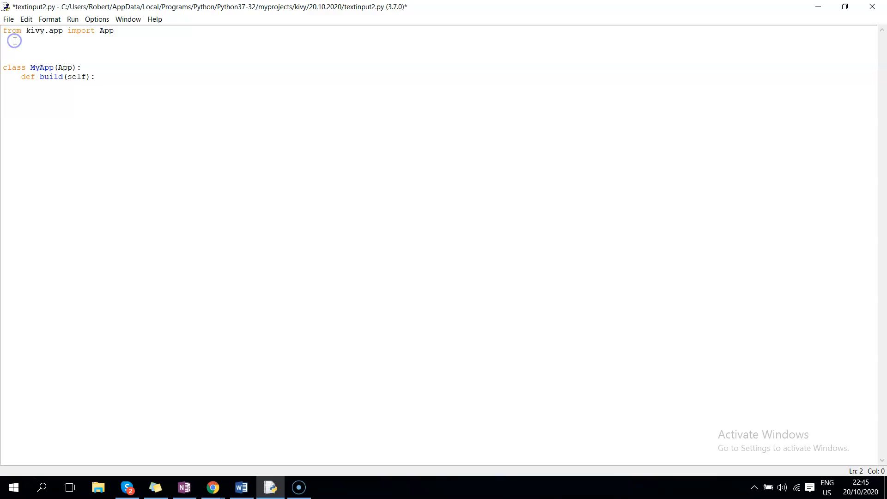
Add 'from kivy.uix.textinput import TextInput' beneath the App import.
type("from kivy.ui")
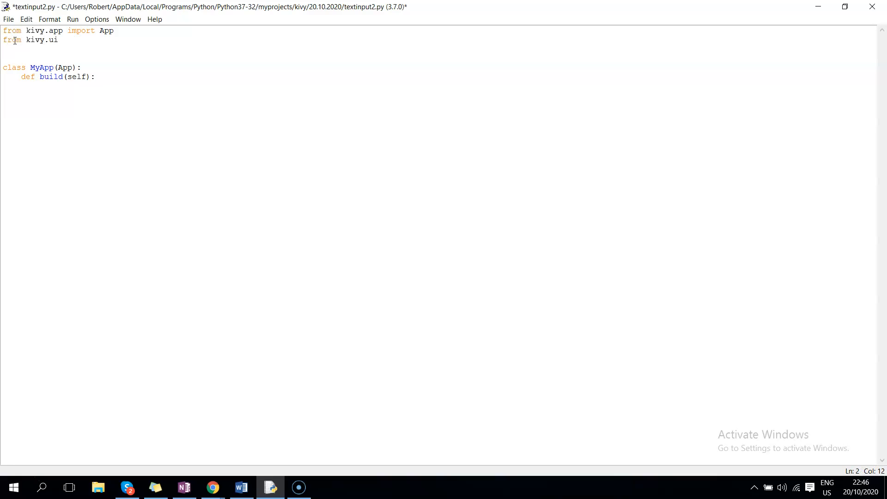
type(".te")
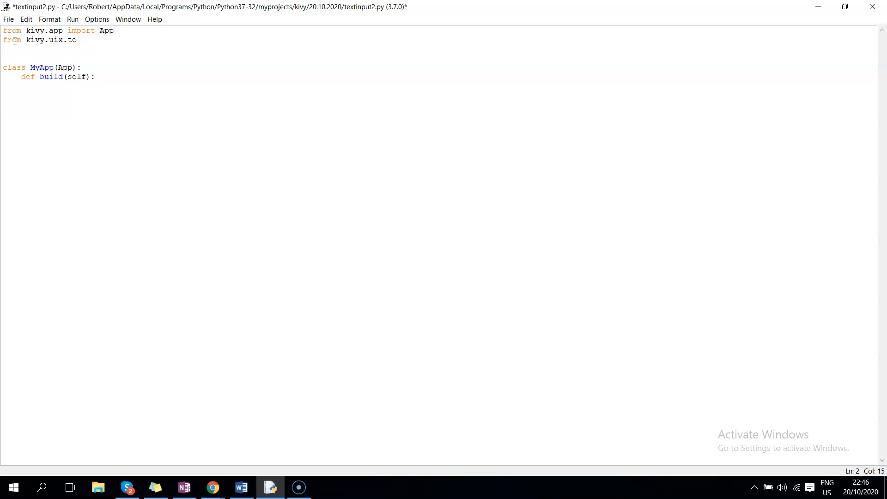
type("xtinpo")
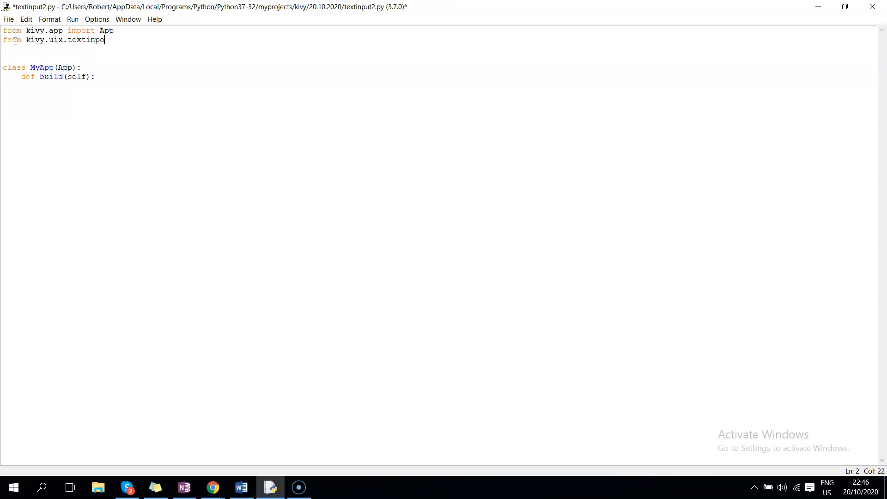
type("t import Te")
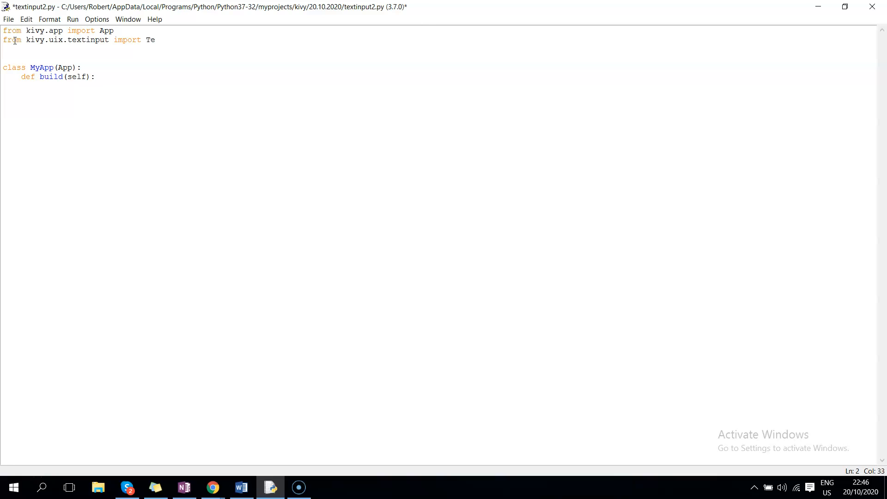
type("xtInput")
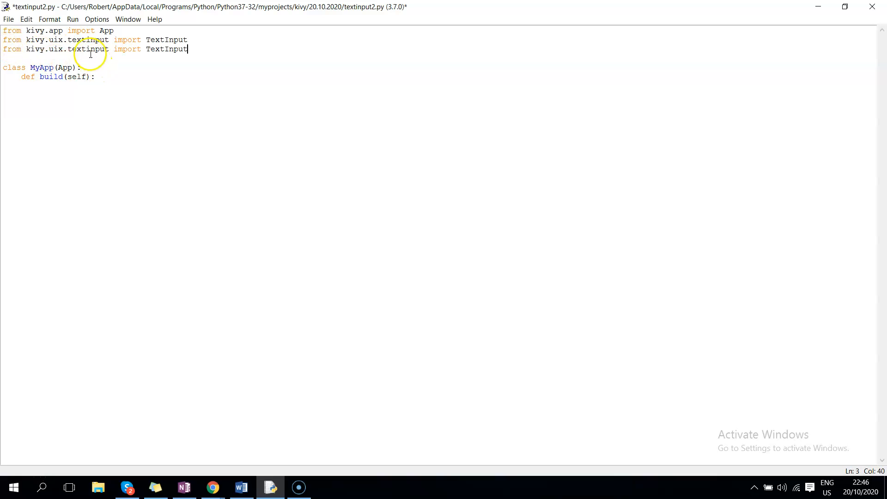
Turn the duplicated line into 'from kivy.uix.button import Button'.
type("butto")
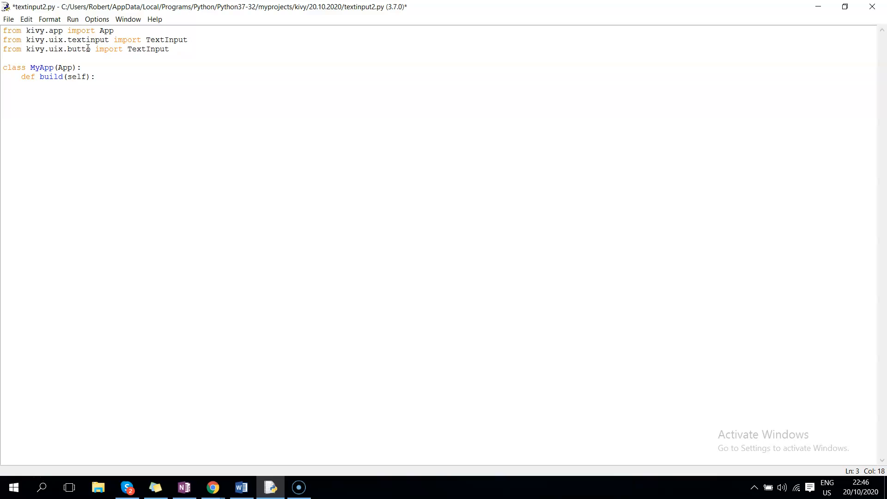
double_click(152, 49)
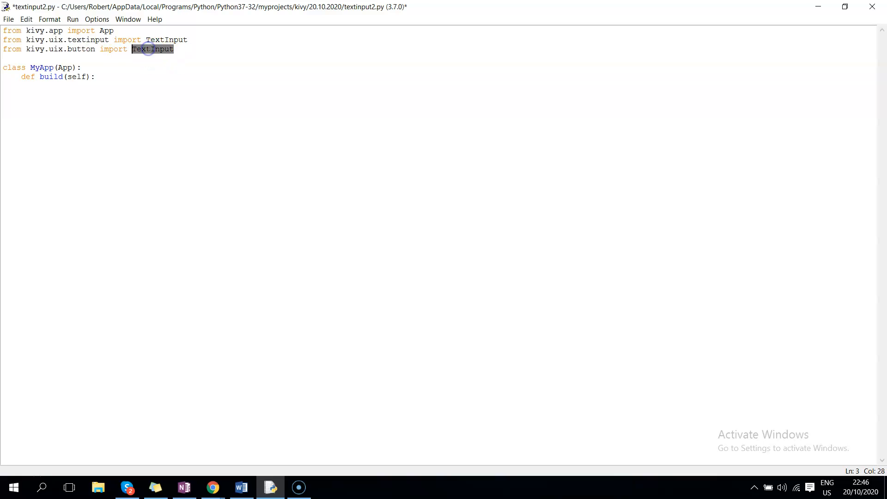
type("Button")
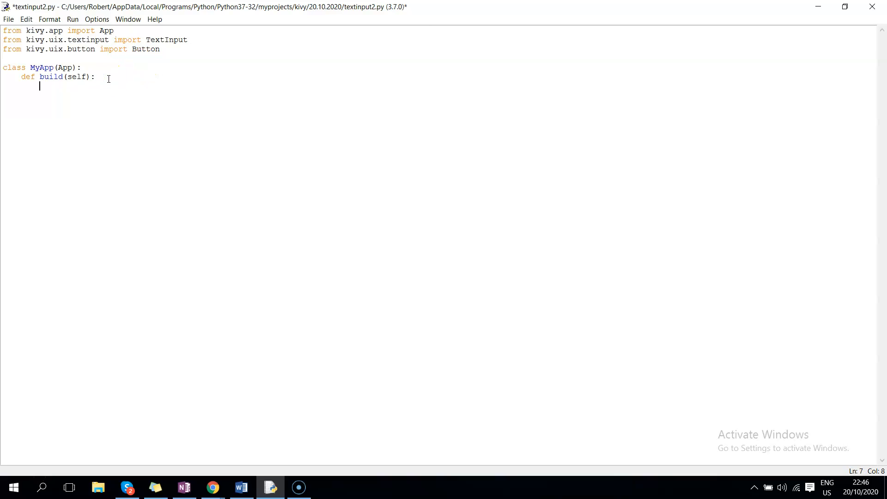
In build(), create self.num1 = TextInput(text="enter the first number").
type("nu")
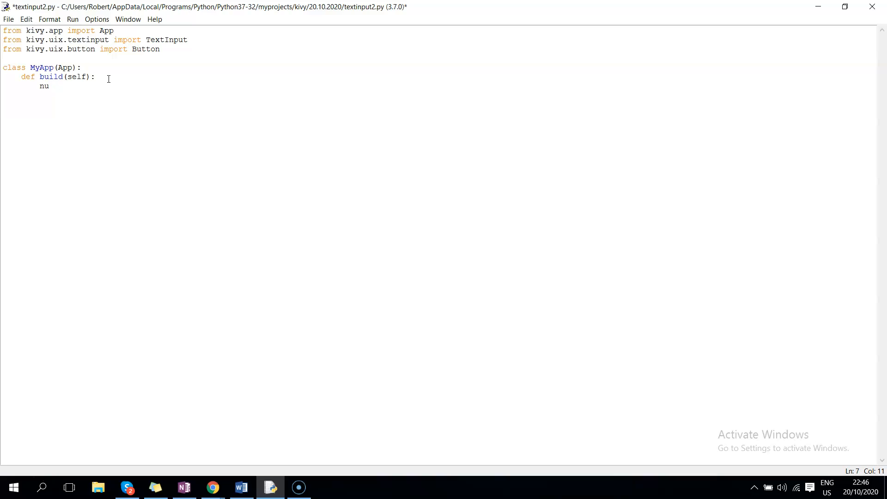
type("self")
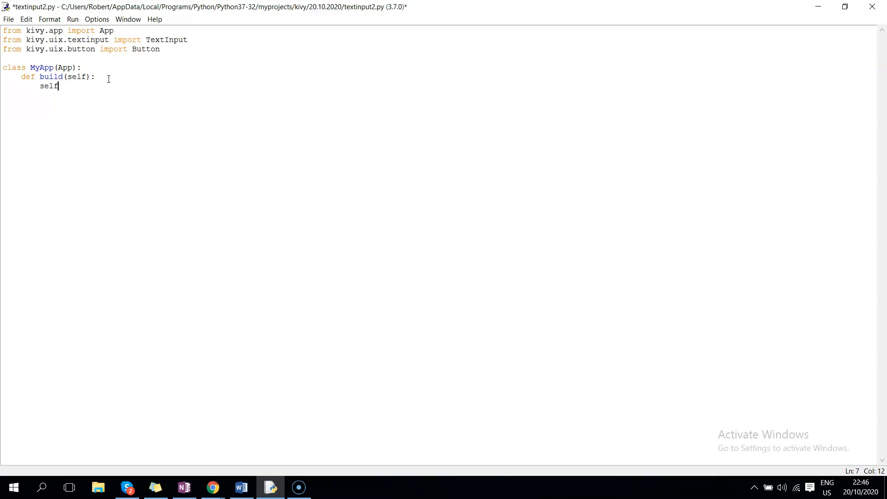
type(".num")
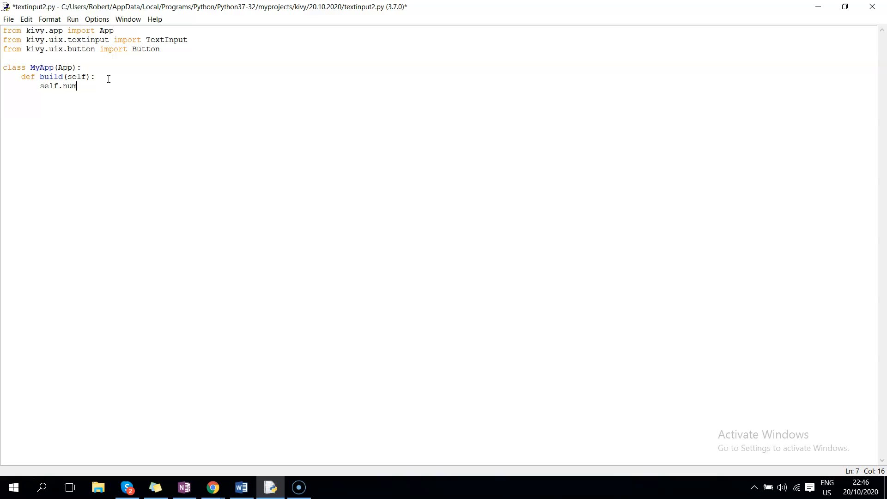
type("1=")
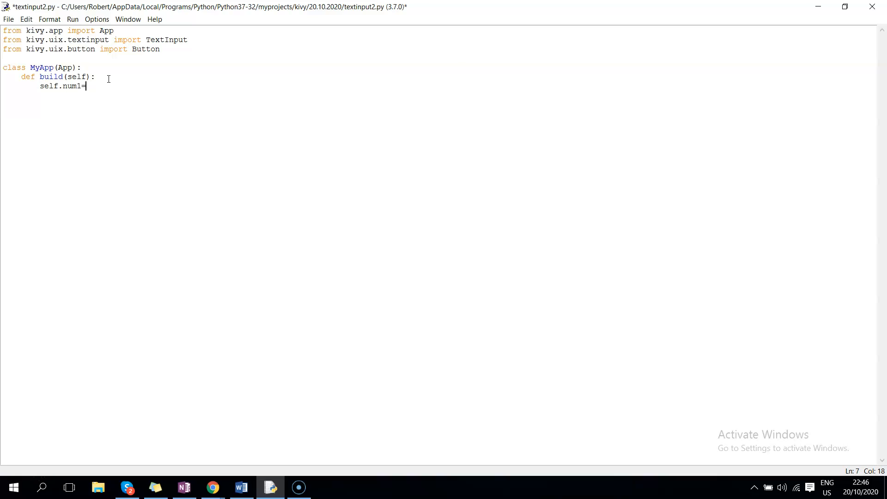
type("T")
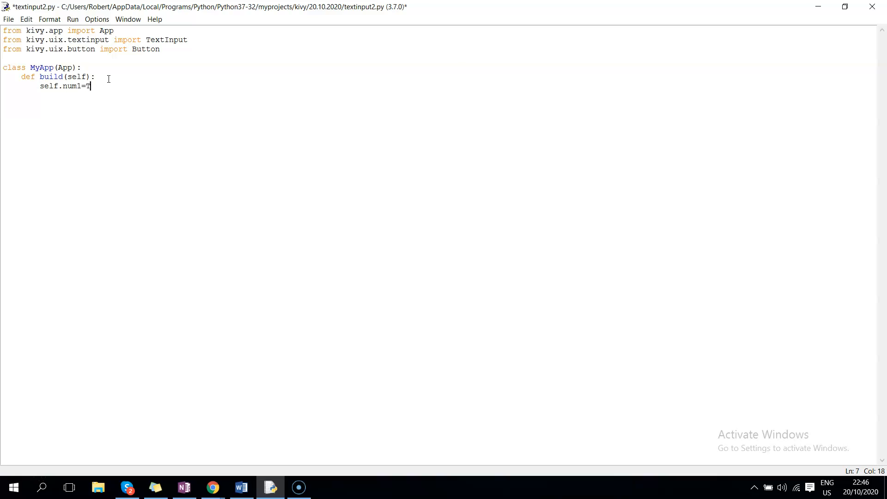
type("extI")
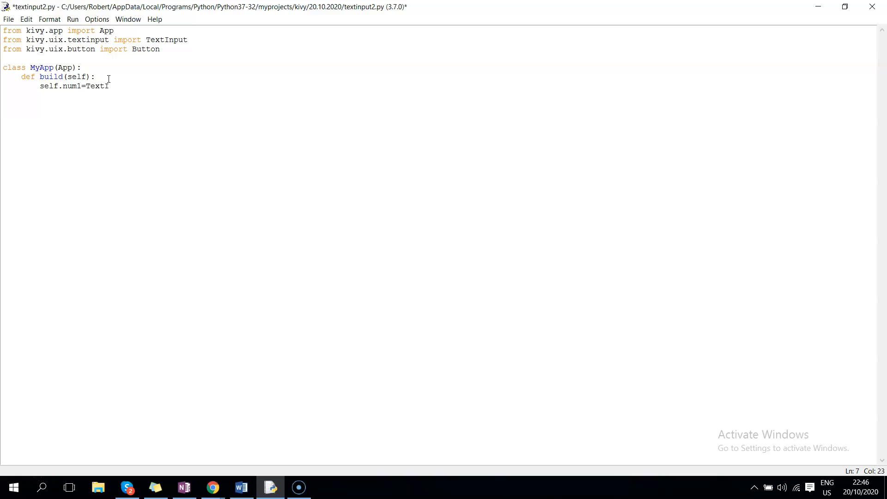
type("nput (")
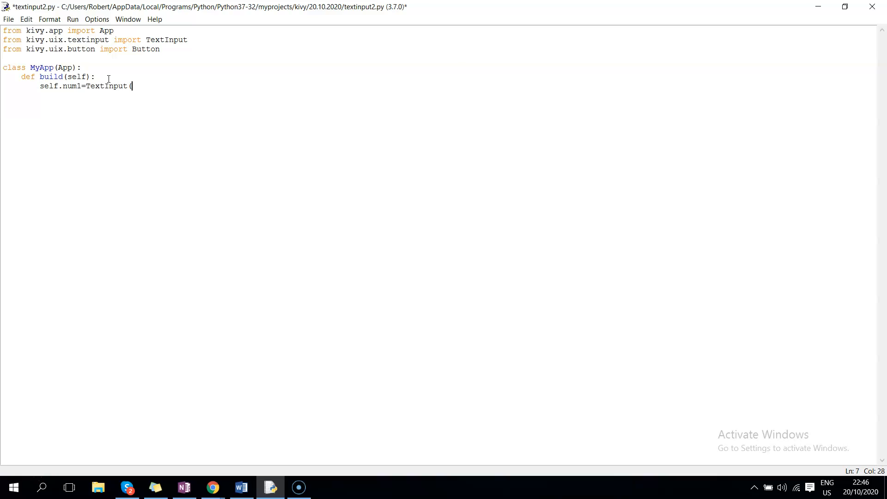
type("text=\"")
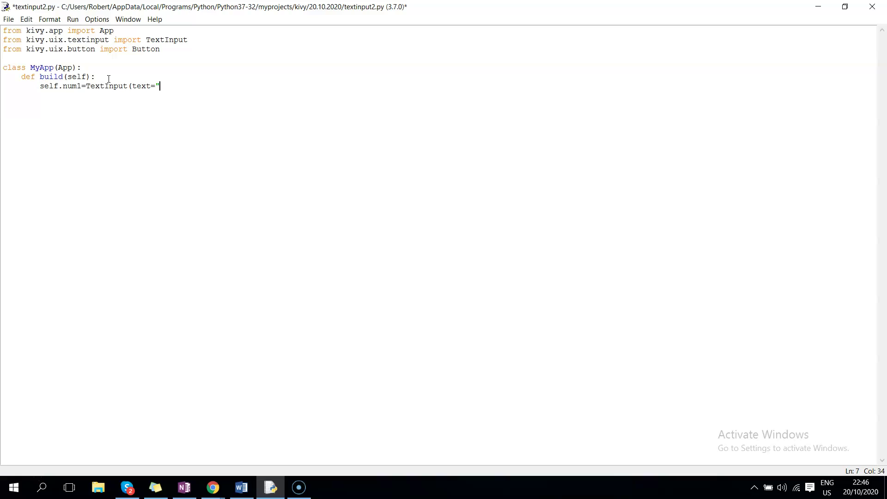
type("enter the fir")
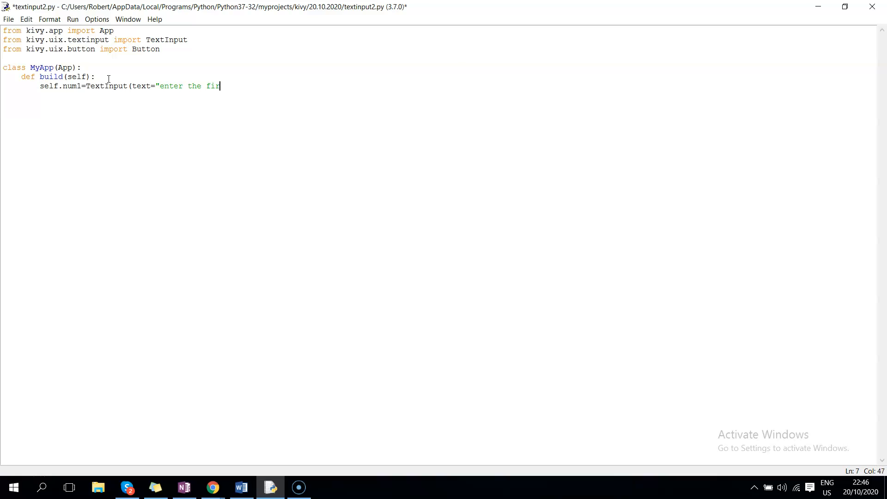
type("rst number")
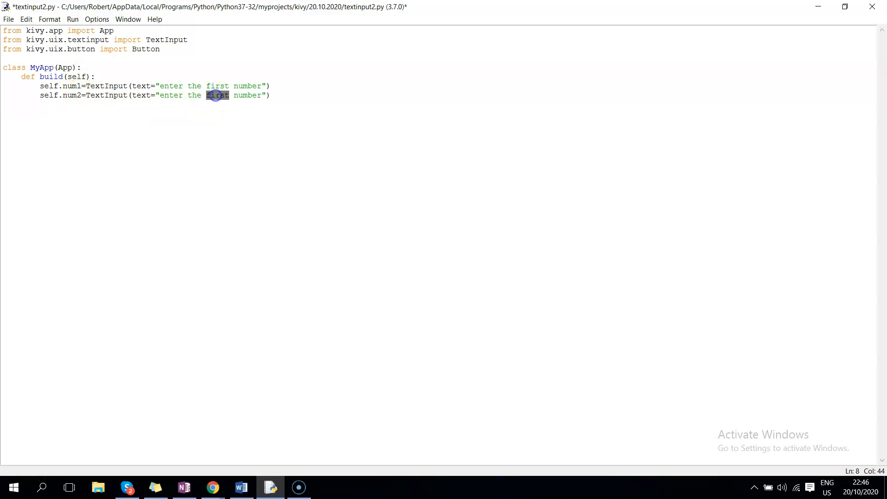
Make the copied line self.num2 prompting "enter the second number".
type("second")
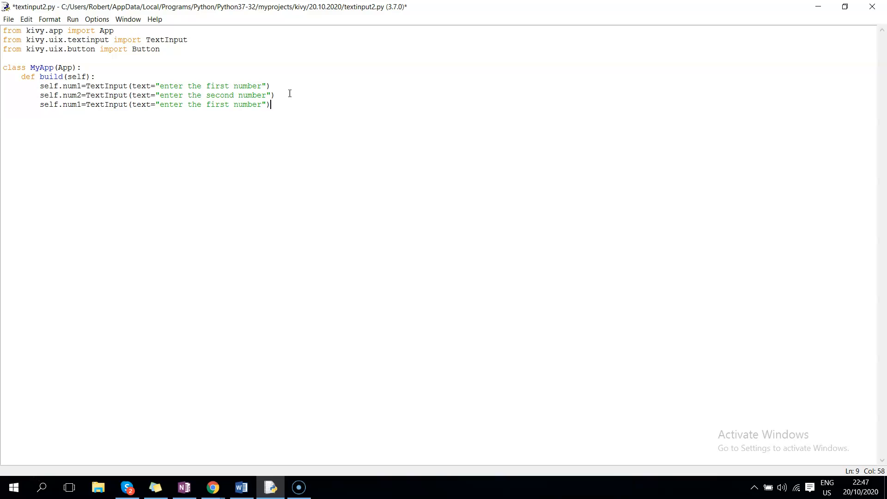
Rename the third copied line to submit = Button(text="submit").
double_click(65, 104)
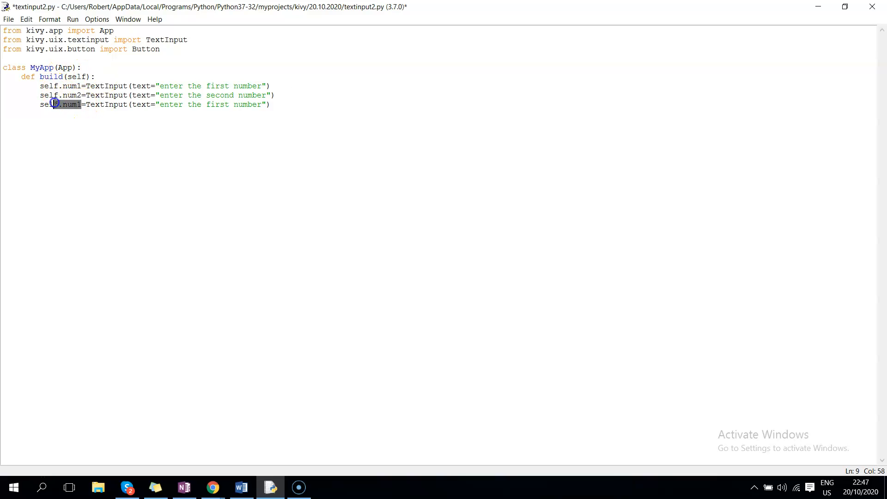
type("xu")
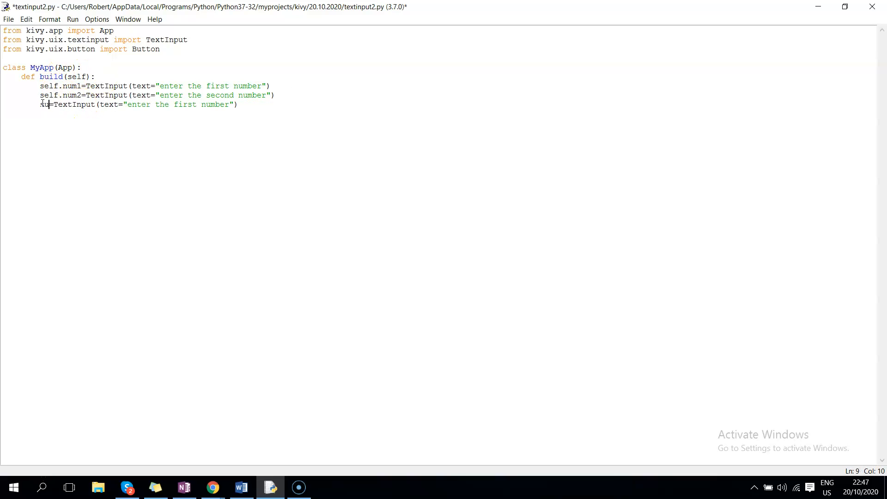
type("submit")
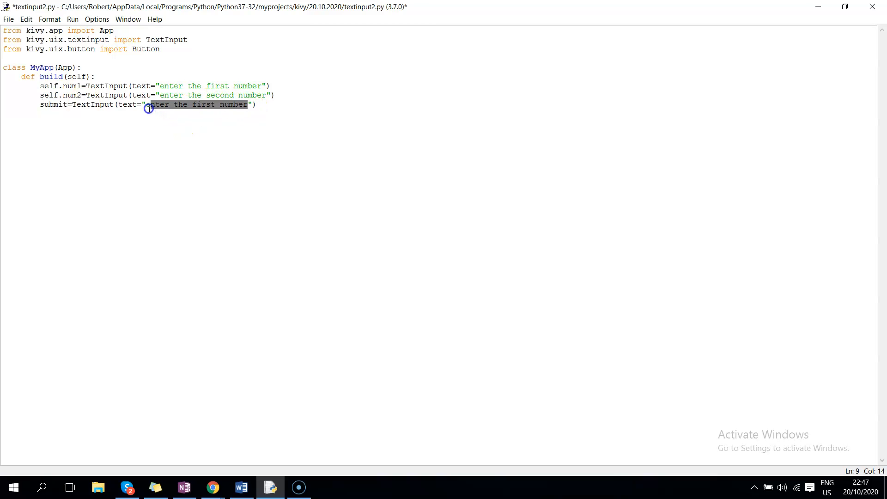
type("submit=B(text=\"submit")
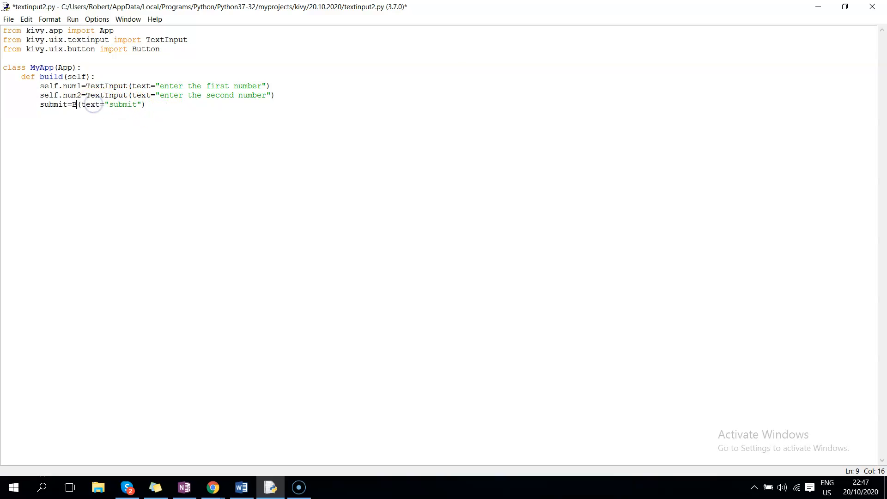
type("utton")
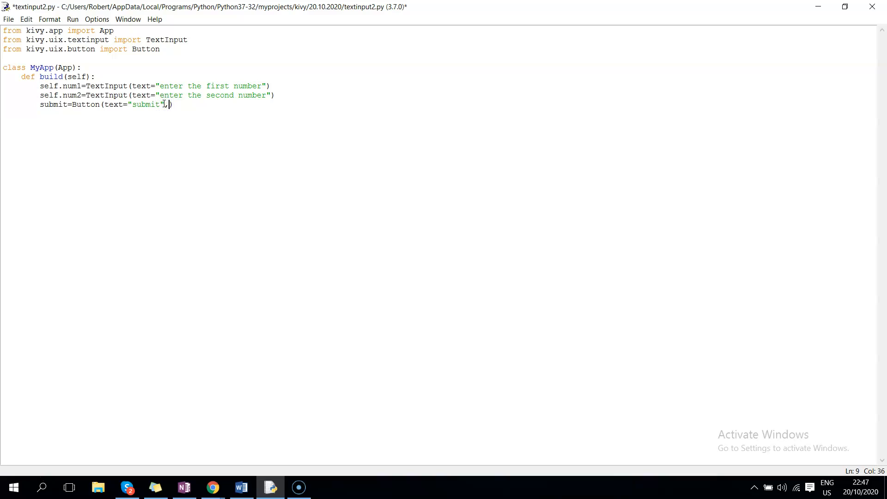
Add on_press=self.submit to the submit Button.
type(", on_pres")
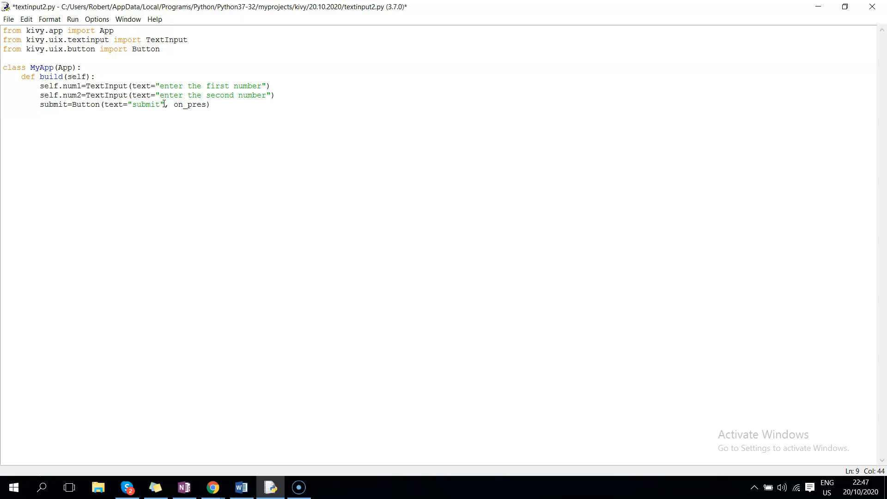
type("s=")
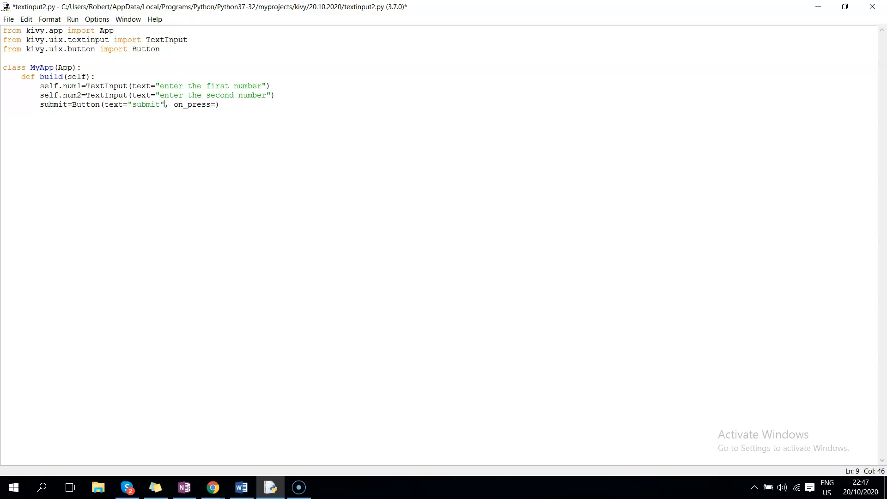
type("self")
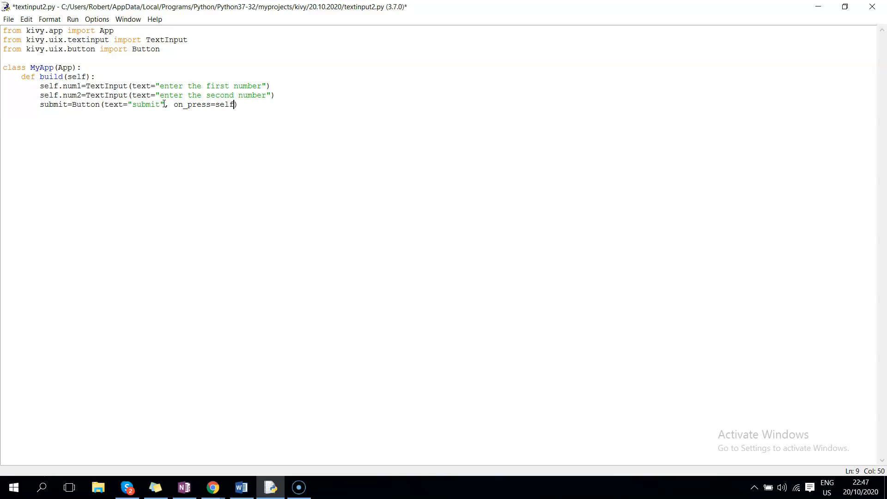
type(".su")
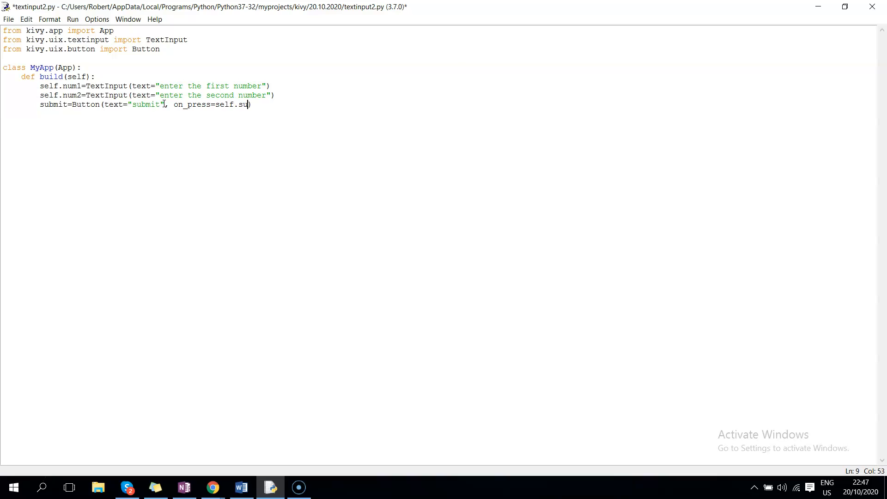
type("mit")
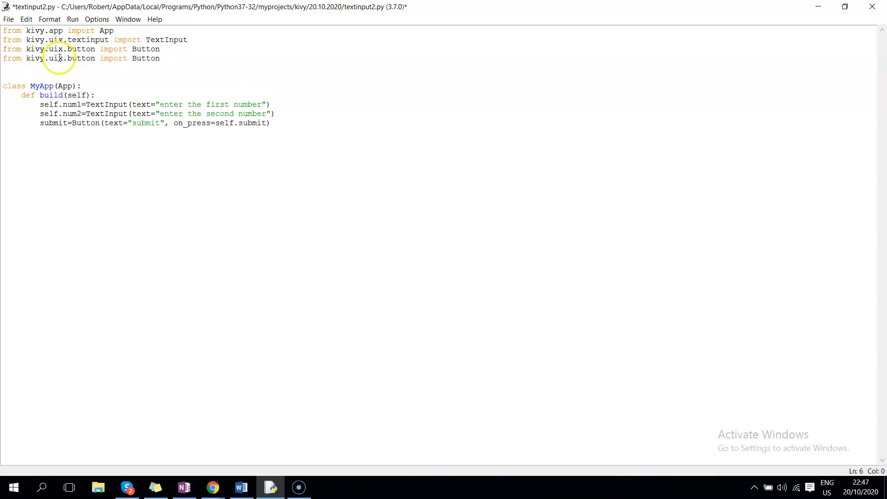
Add 'from kivy.uix.gridlayout import GridLayout' to the imports.
type("gri")
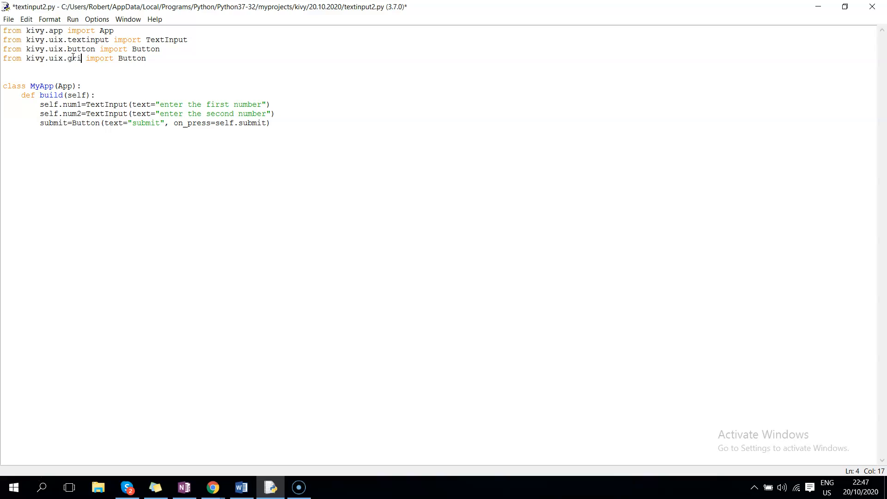
type("dlayout")
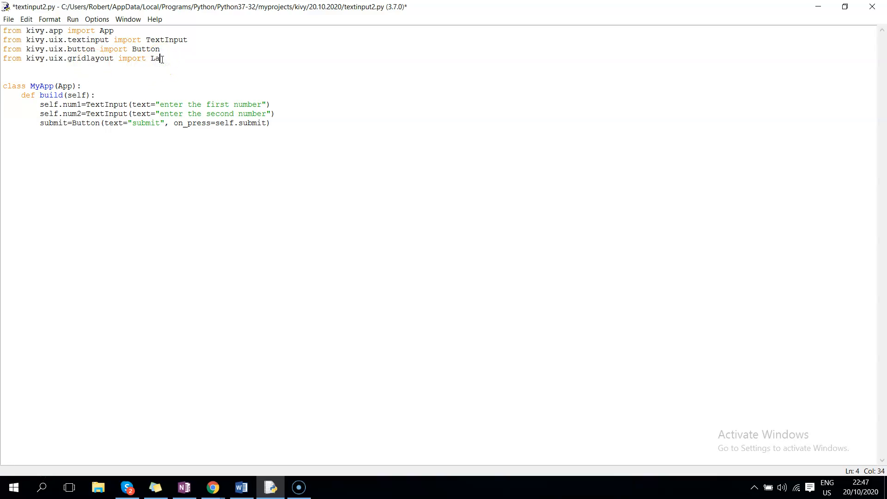
type("yout")
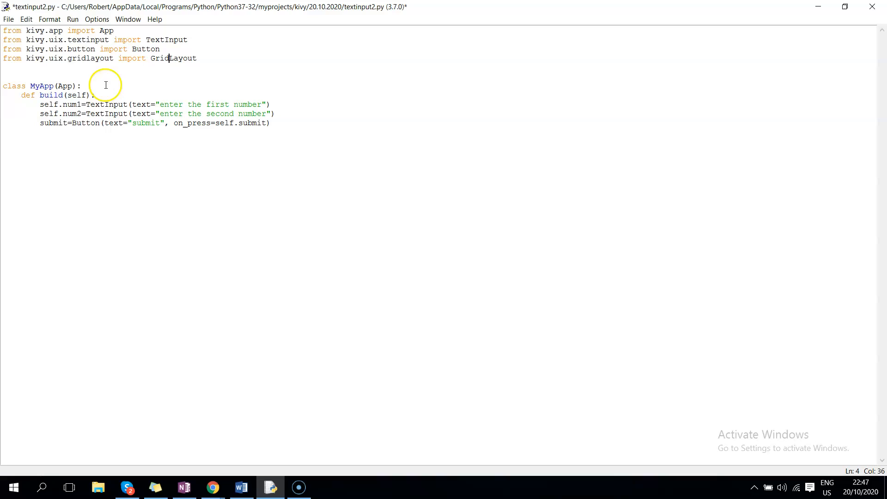
Start build() with layout = GridLayout(cols=1).
type("lay")
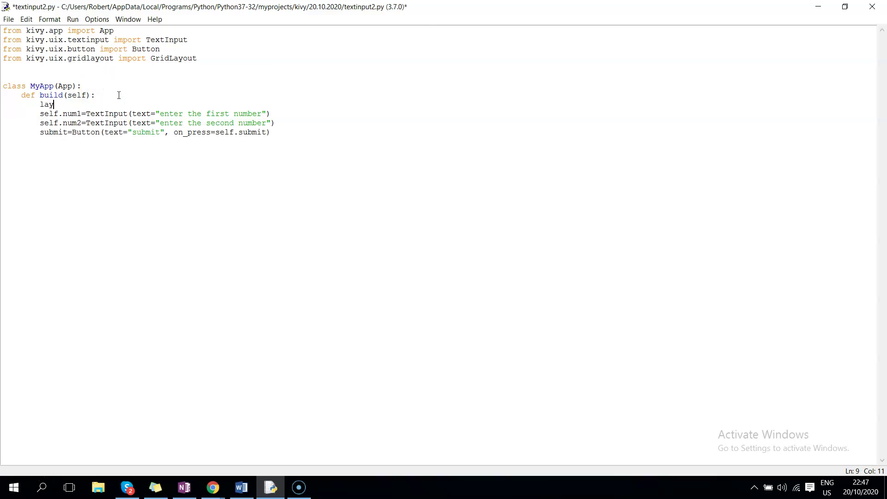
type("out=")
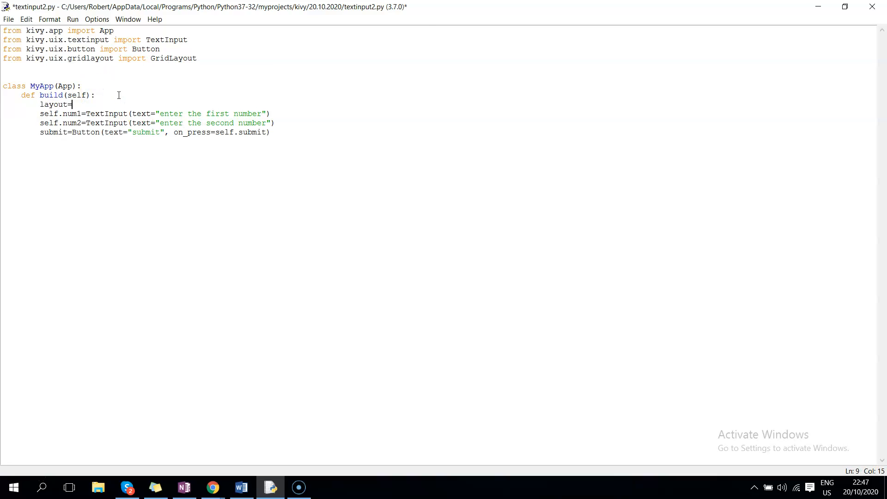
type("GridL")
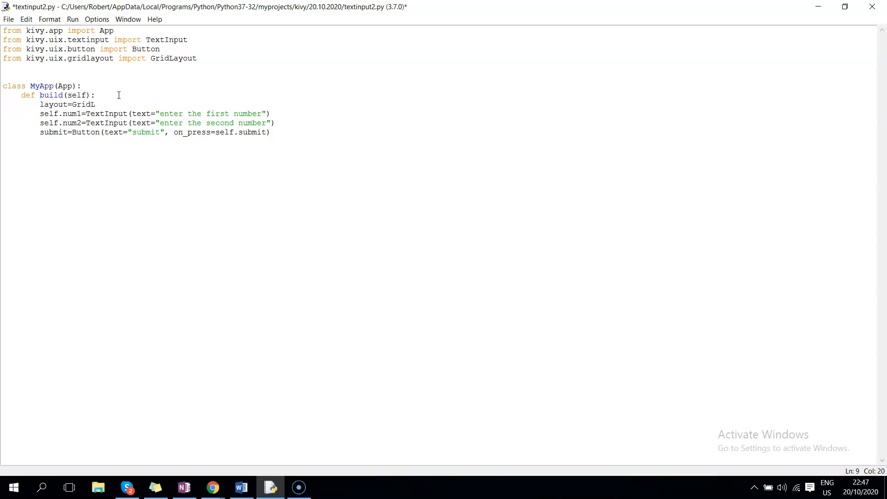
type("ayout(")
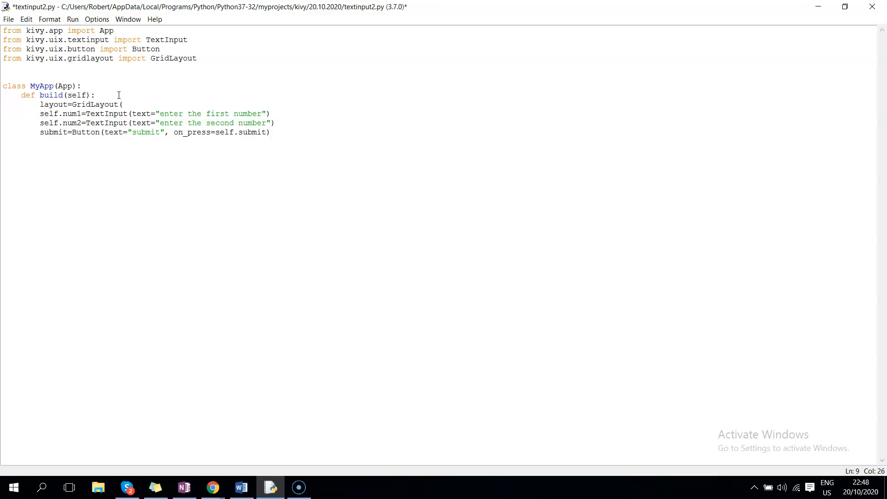
type("cols=")
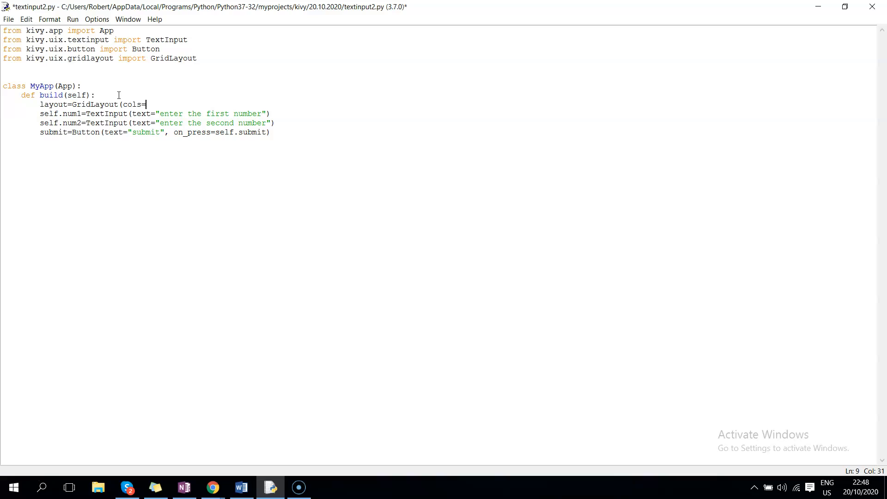
type("1)")
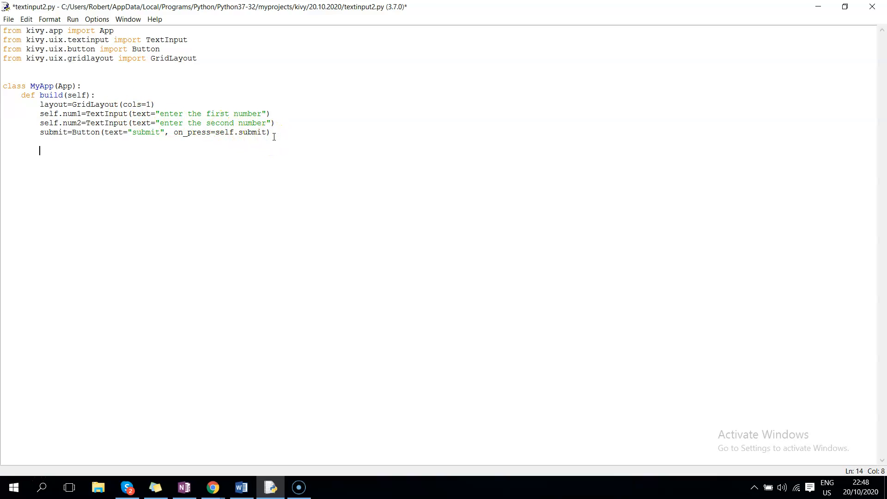
Add self.num1, self.num2 and submit to layout with layout.add_widget() lines.
type("layout.")
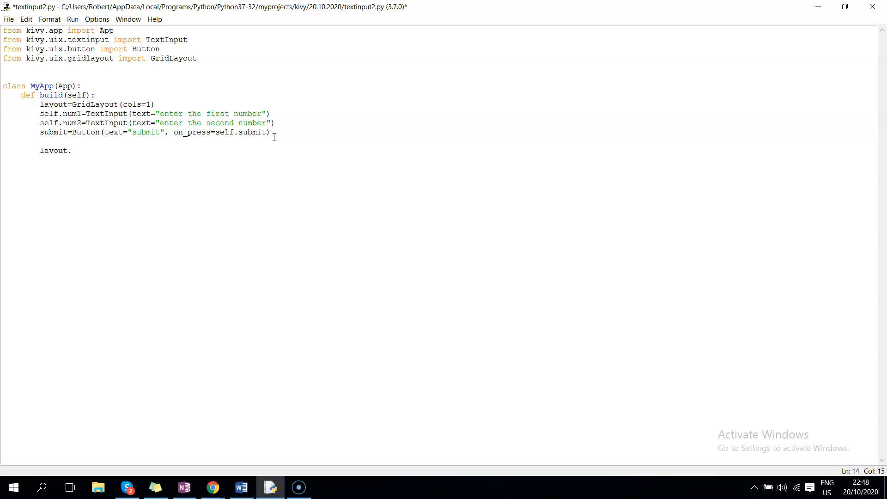
type("add_wid")
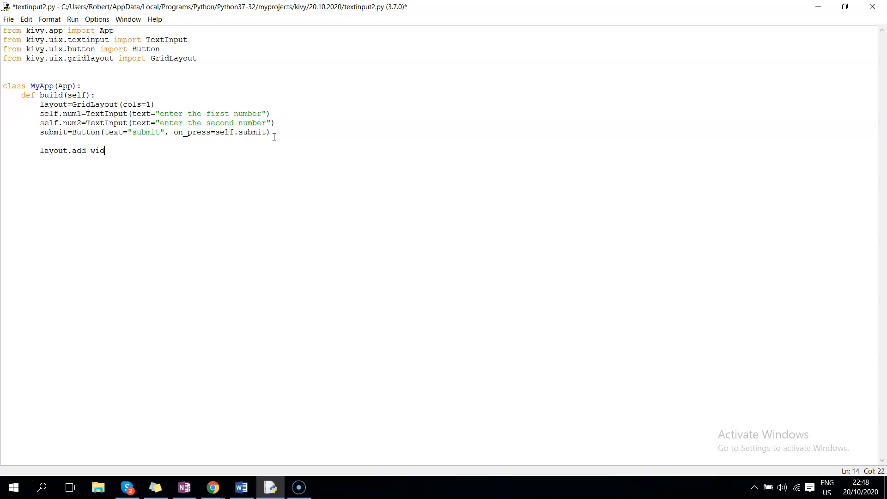
type("get (")
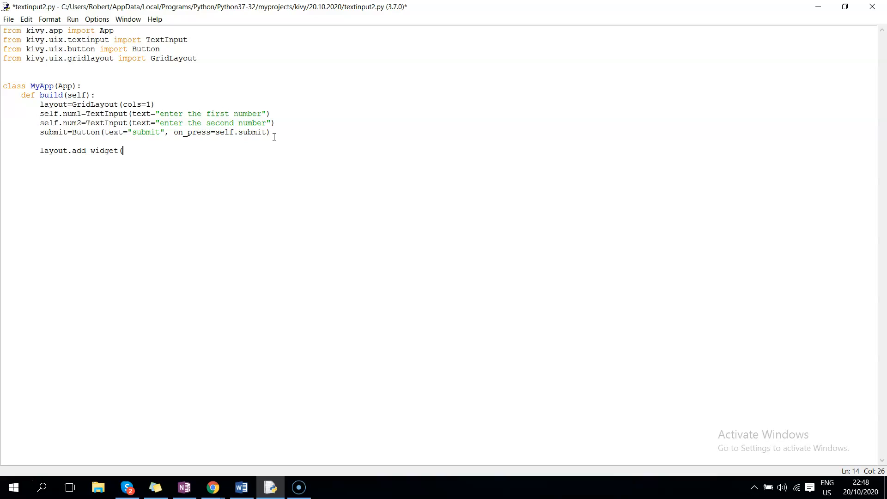
type("self.n")
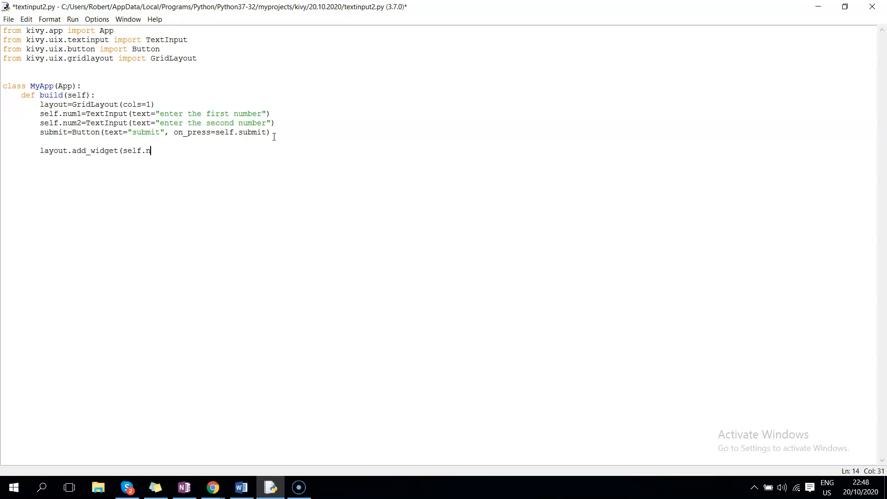
type("(self.num1)")
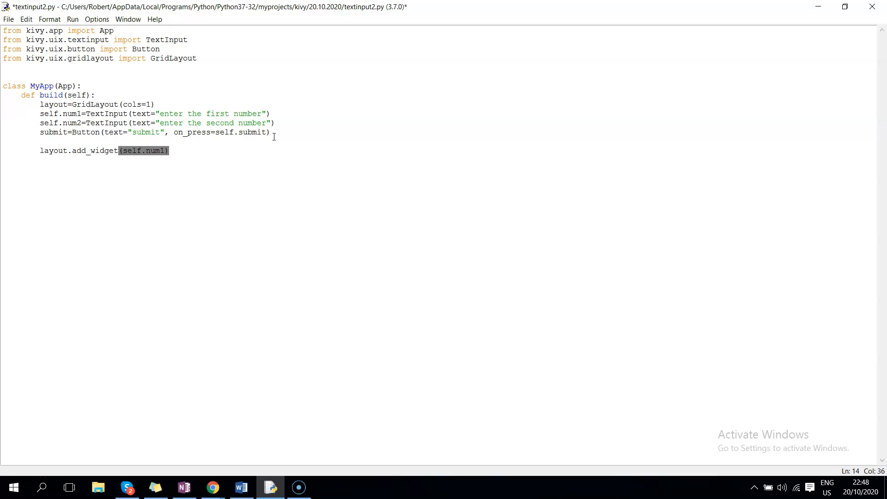
left_click(144, 151)
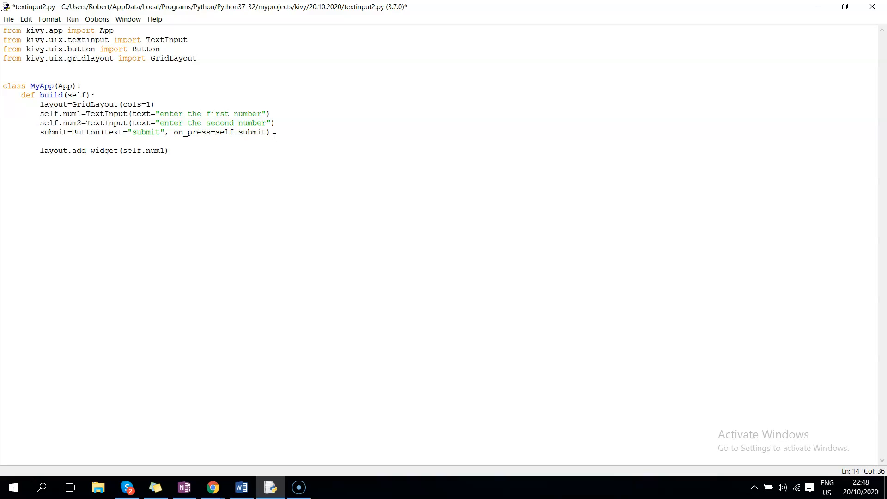
type("layout.add_widget(self.num1)")
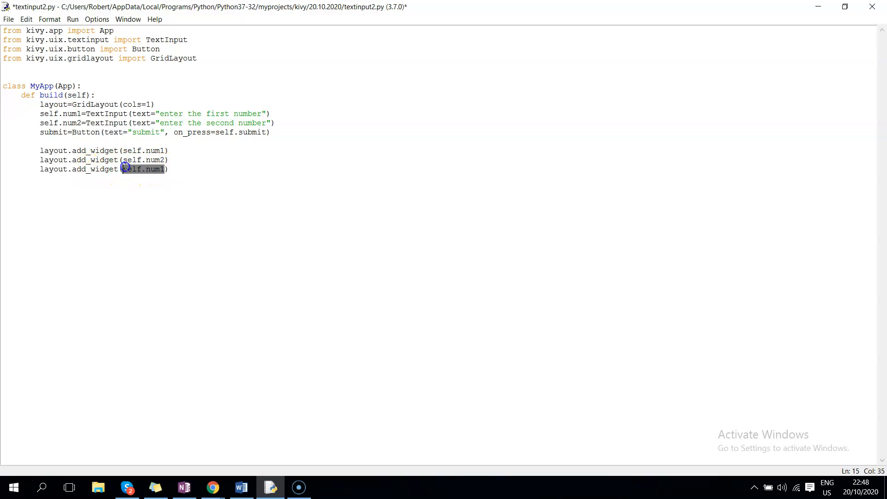
type("submit")
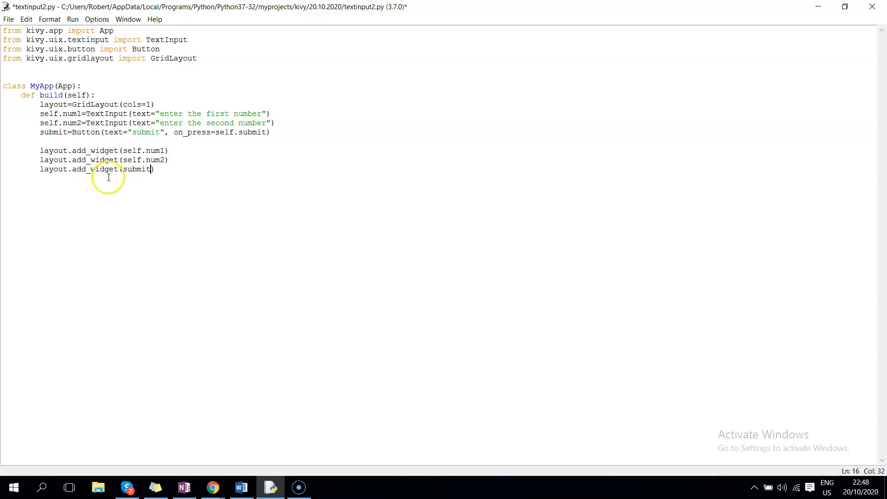
Return layout from build() and begin a new def below it.
type("return layout")
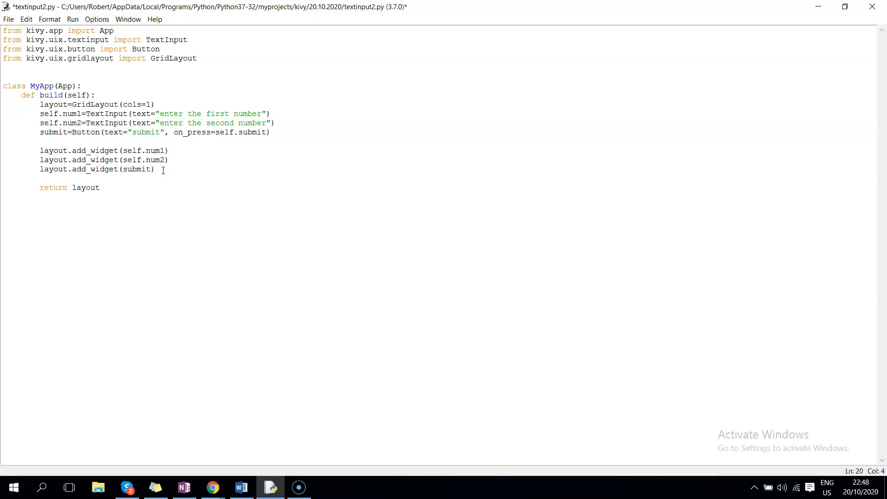
type("def")
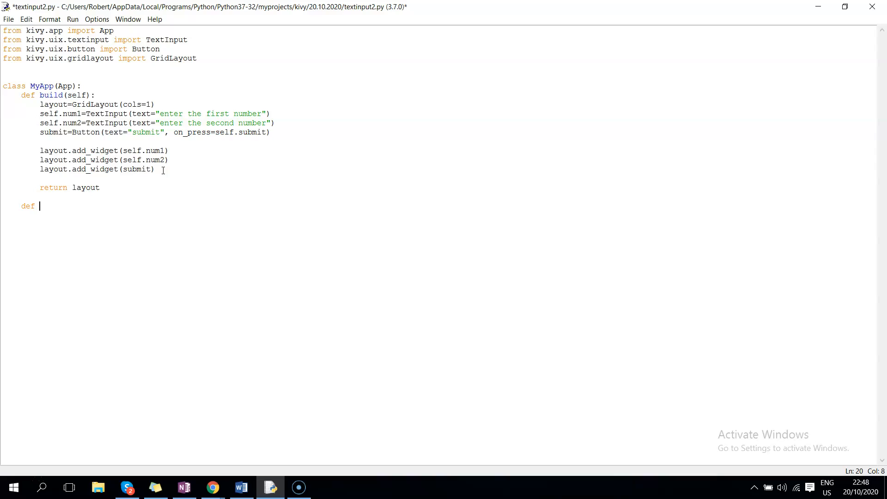
Define submit(self,obj) with n1=int(self.num1.text) and n2=int(self.num2.text).
type("submit(s")
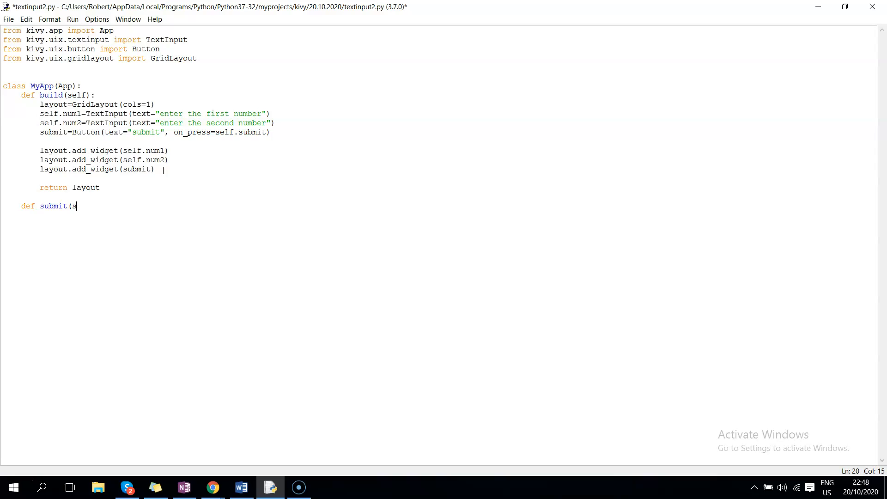
type("elf,ob")
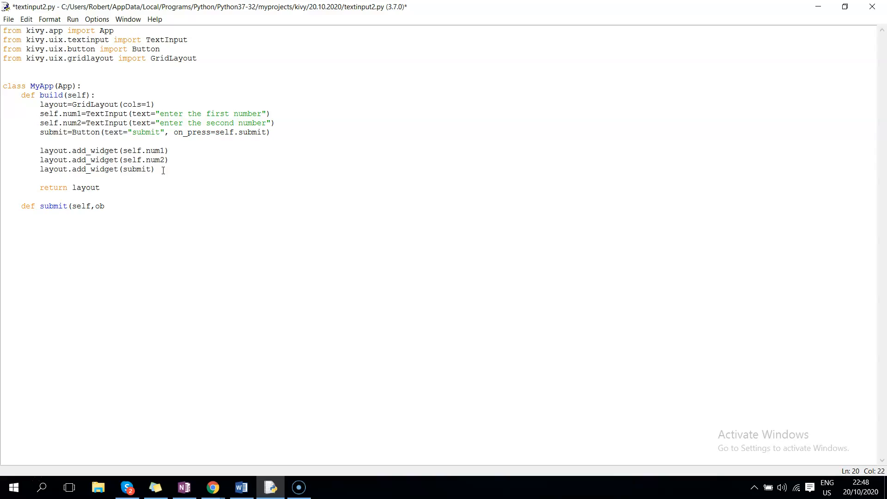
type("j):")
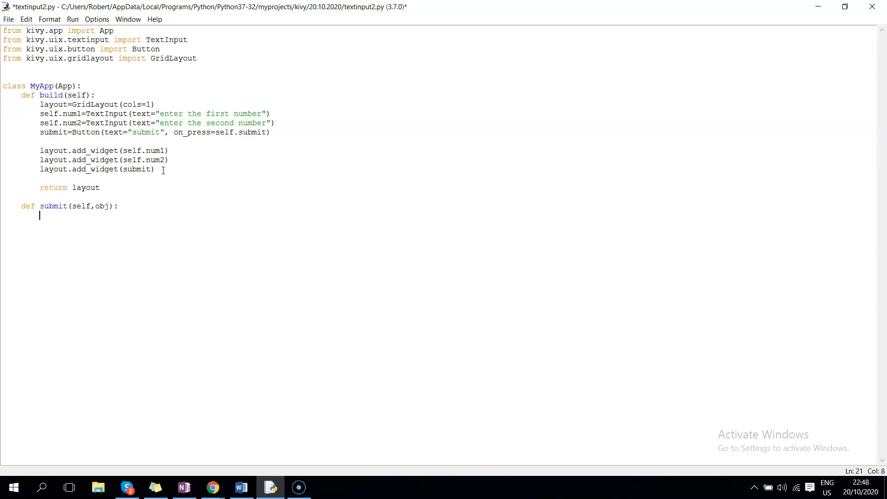
type("n1=")
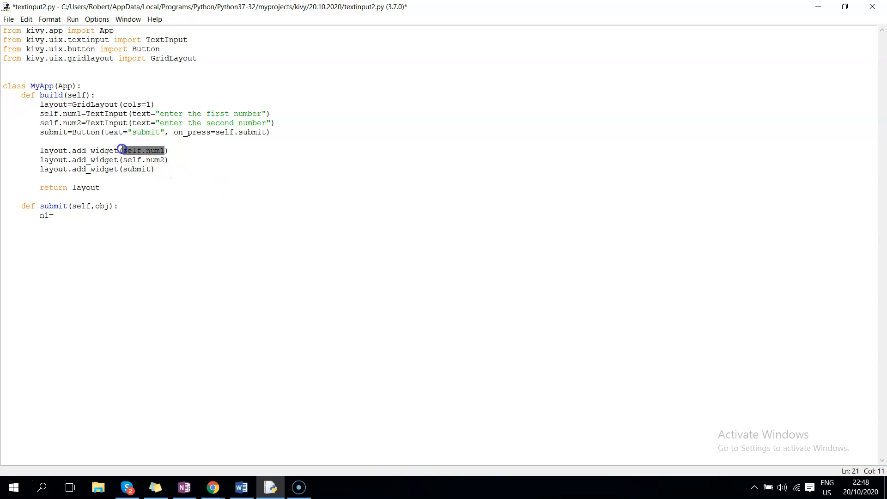
type("self.num1")
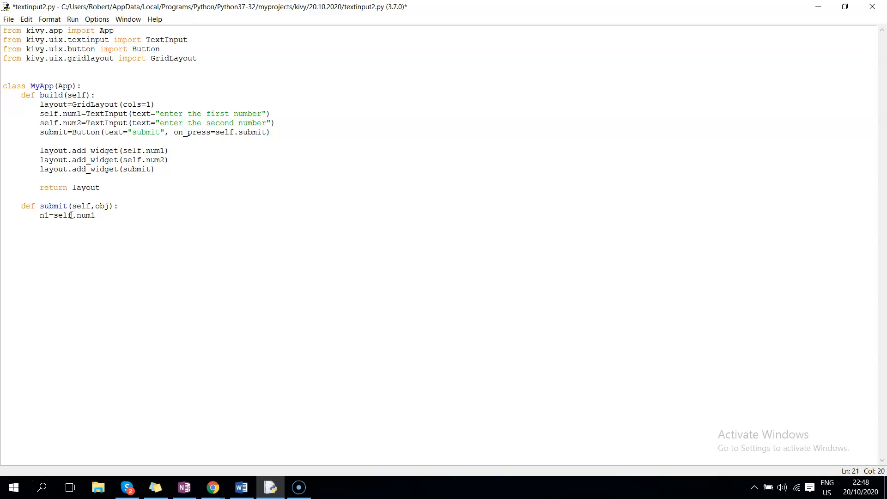
type(".text")
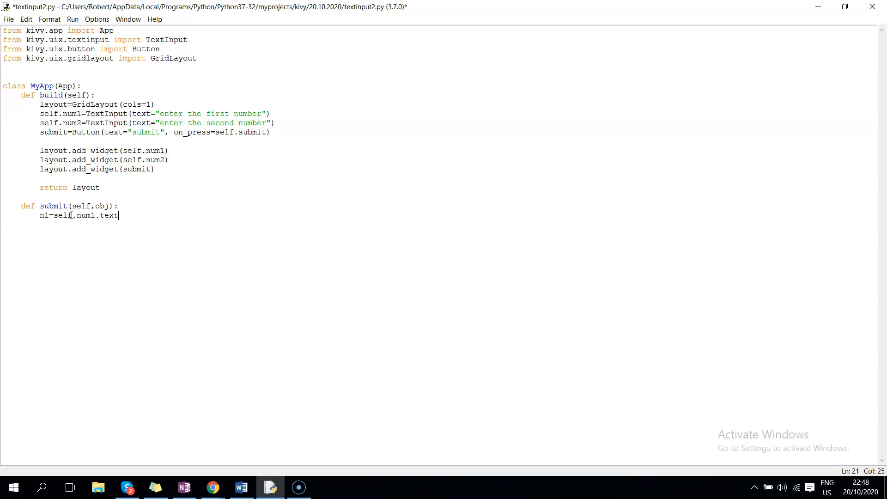
type(")")
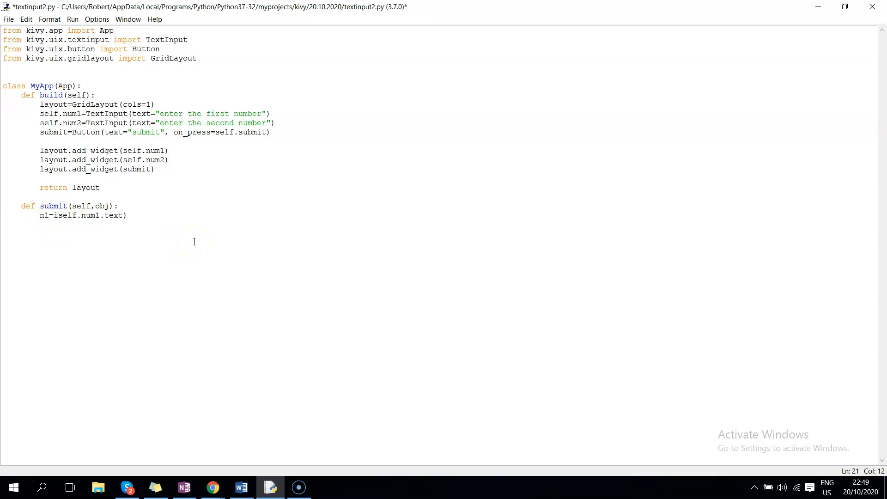
type("int(")
type("tot")
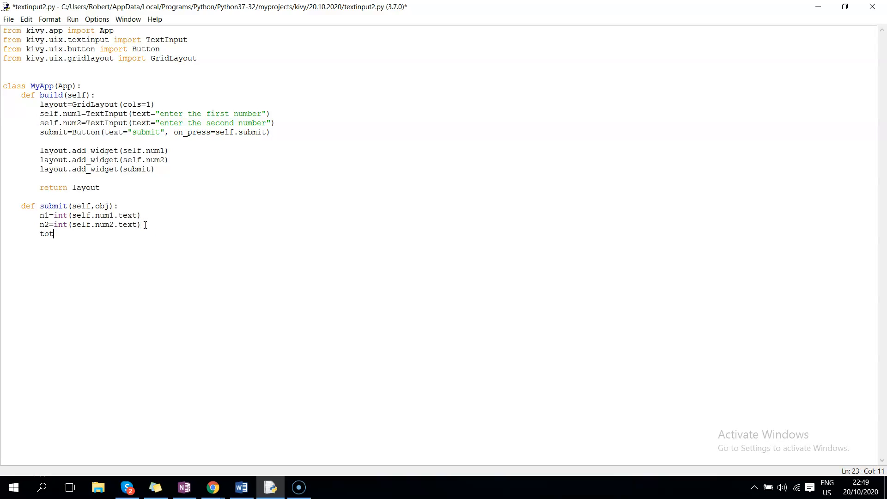
Compute total=n1+n2 and print("the sum of the two numbers is", total).
type("al=n")
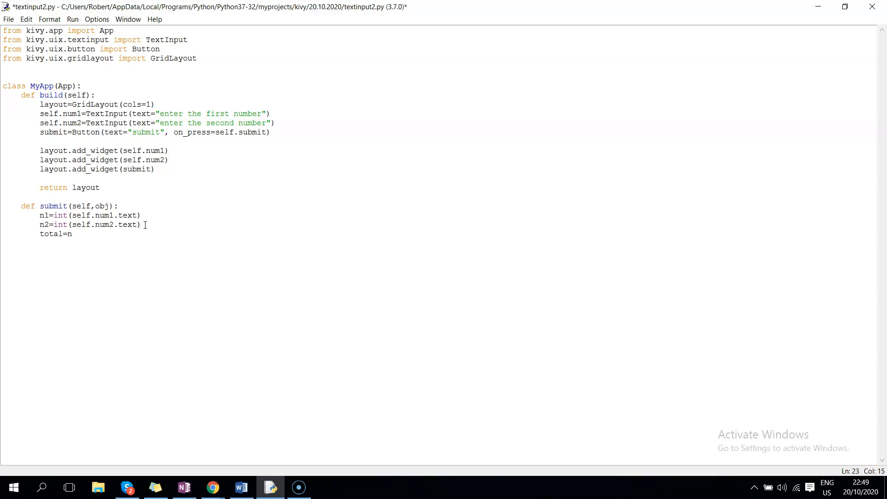
type("1+n2")
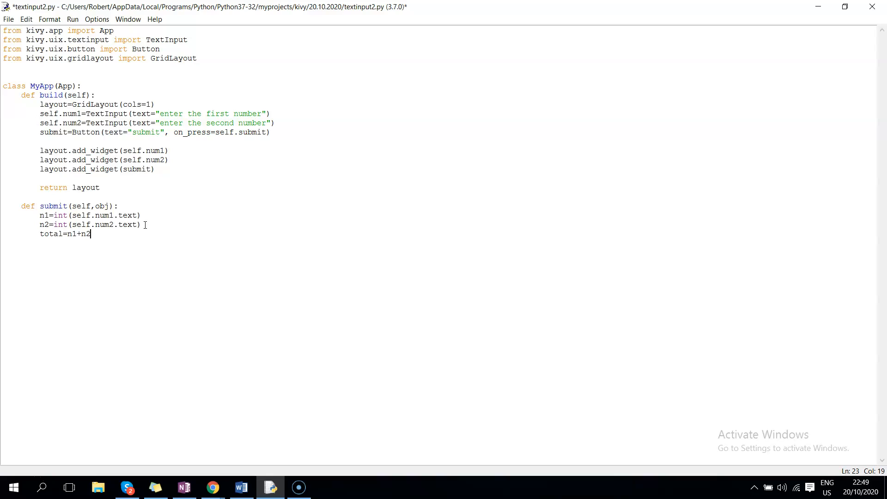
key("Enter")
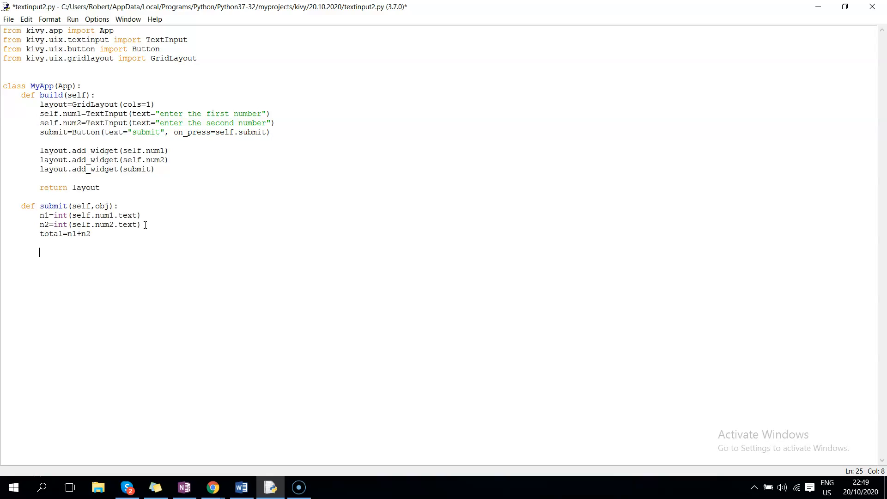
type("print(")
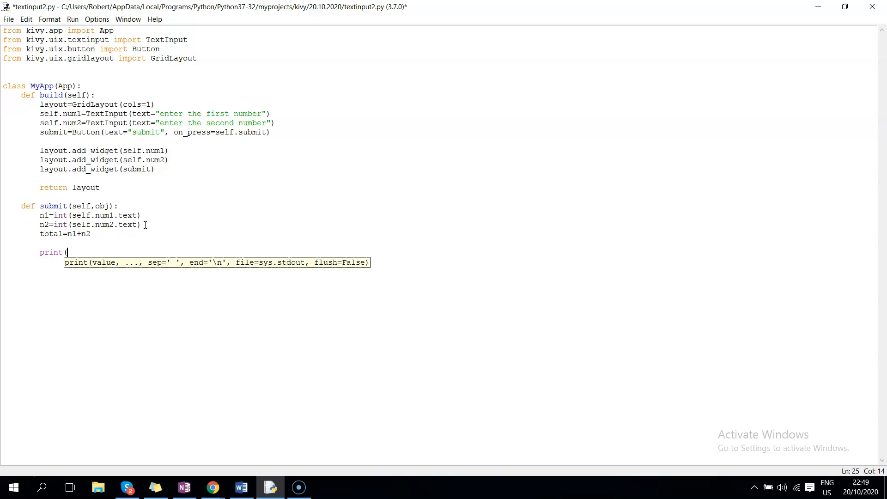
type("\"the sum")
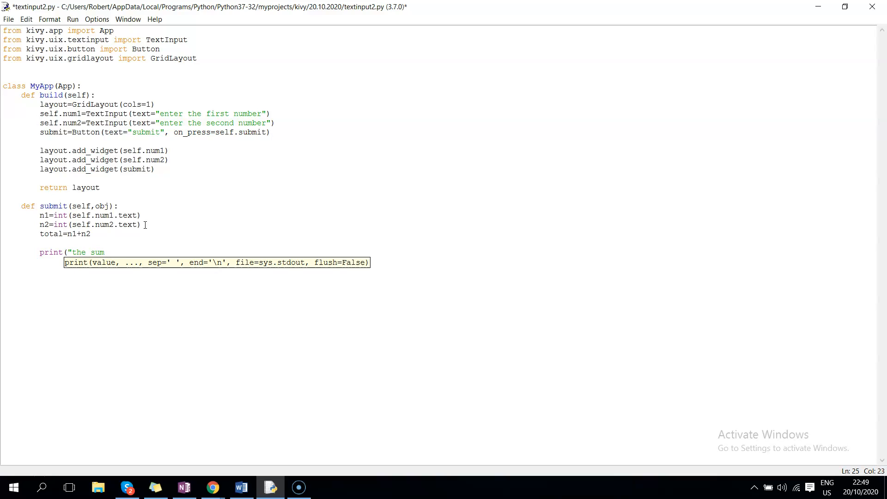
type("of the two")
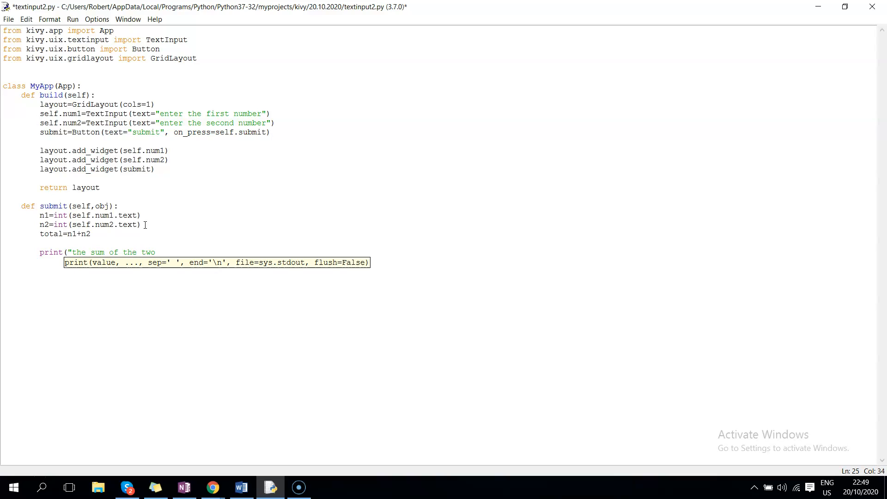
type("number")
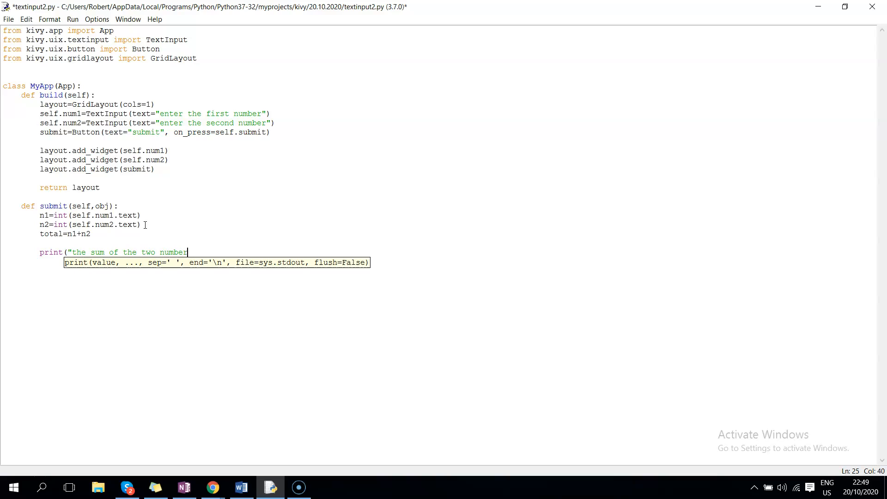
type("s is\"")
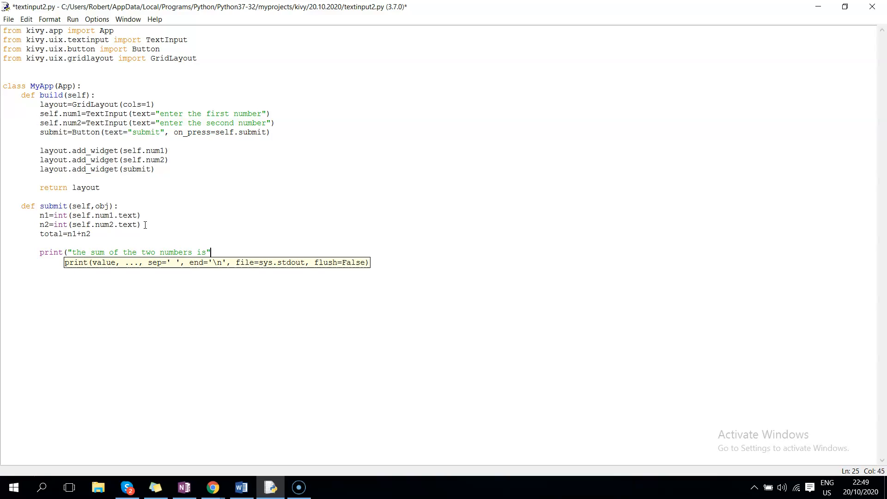
type(", total")
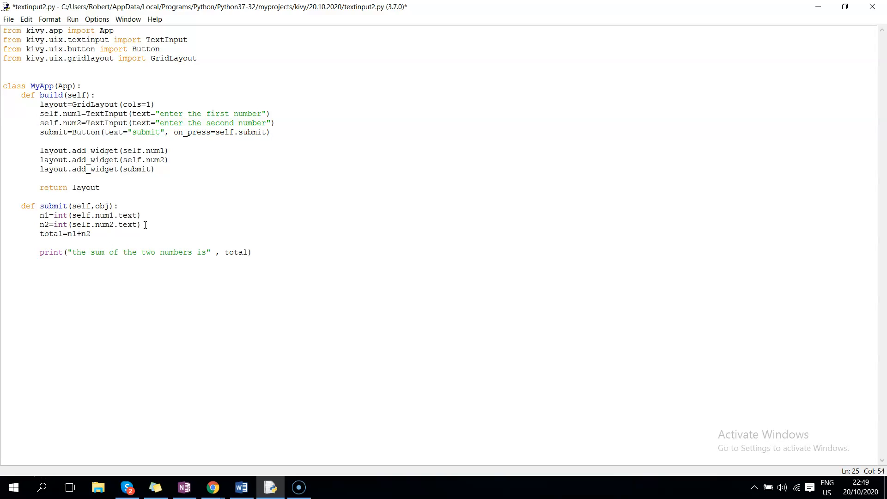
End the script with if __name__=="__main__": MyApp().run().
type("if")
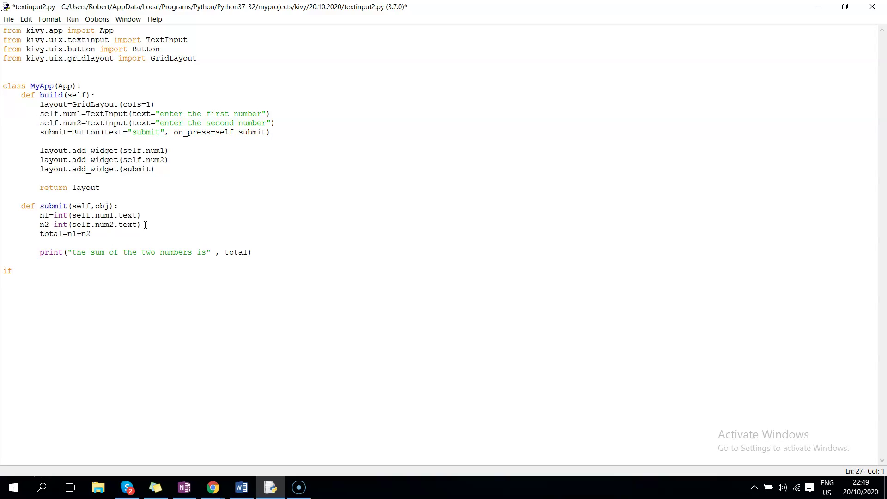
type("__name")
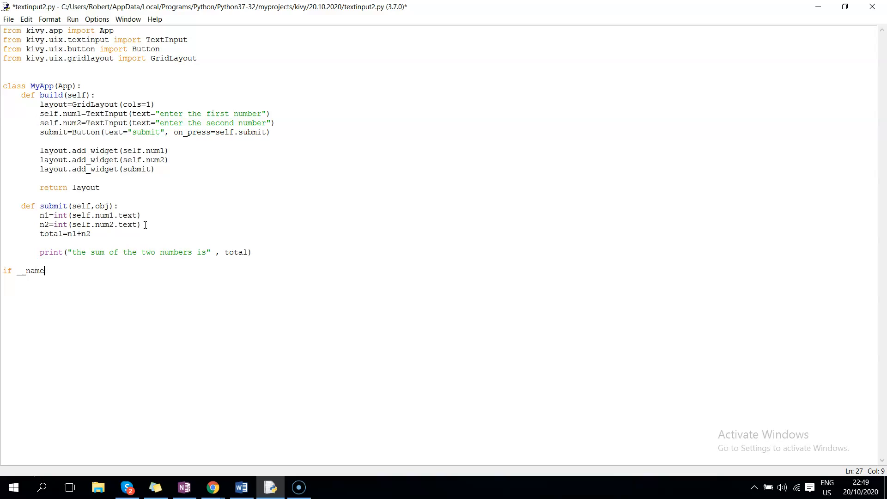
type("__==")
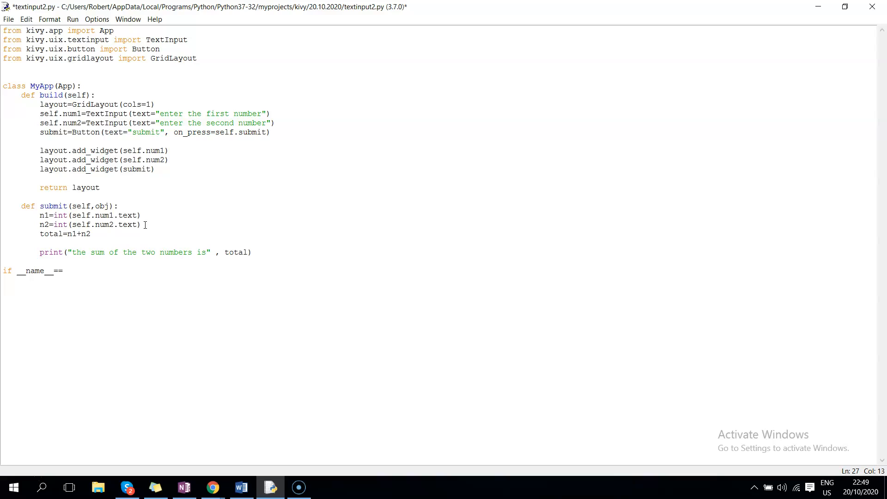
type("\"")
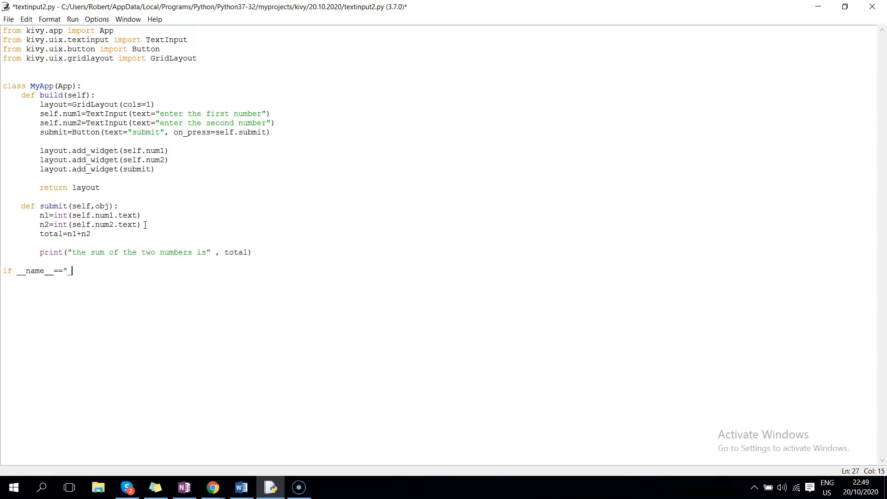
type("__main")
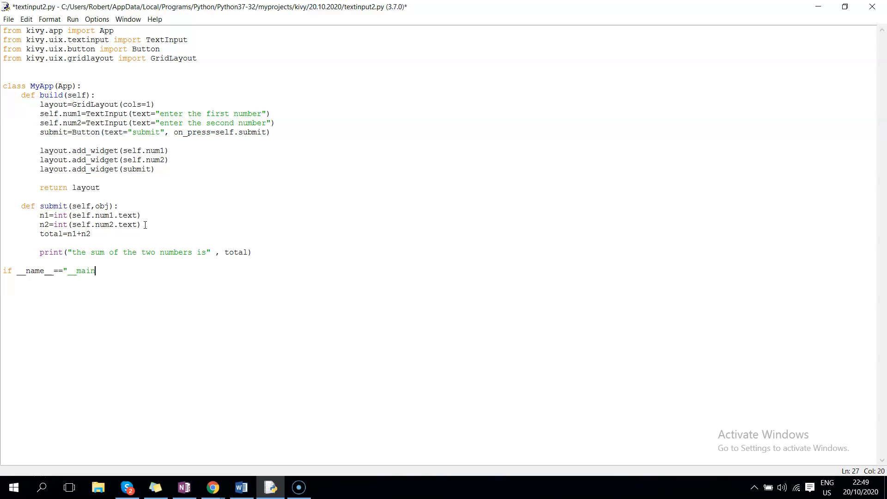
type("__\"")
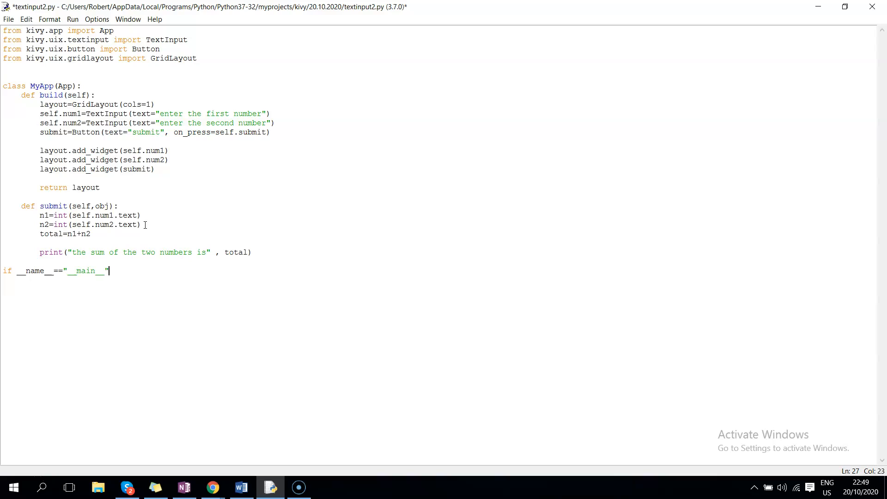
type(":")
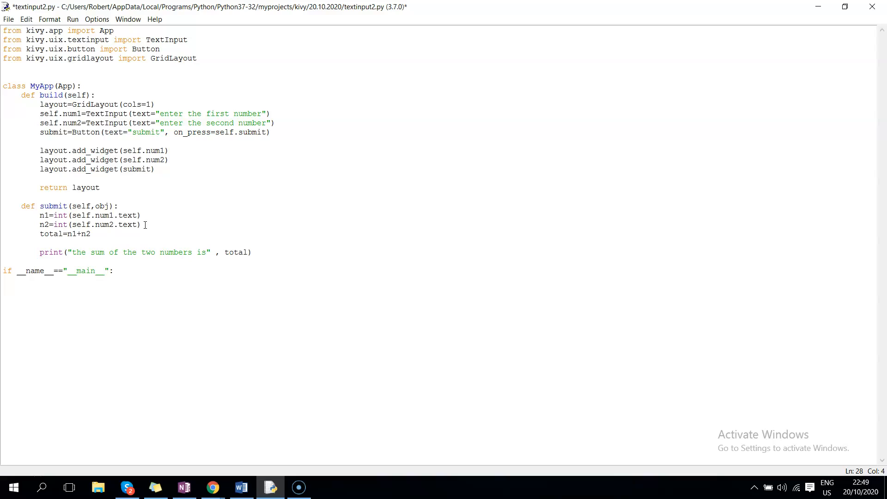
type("MyApp")
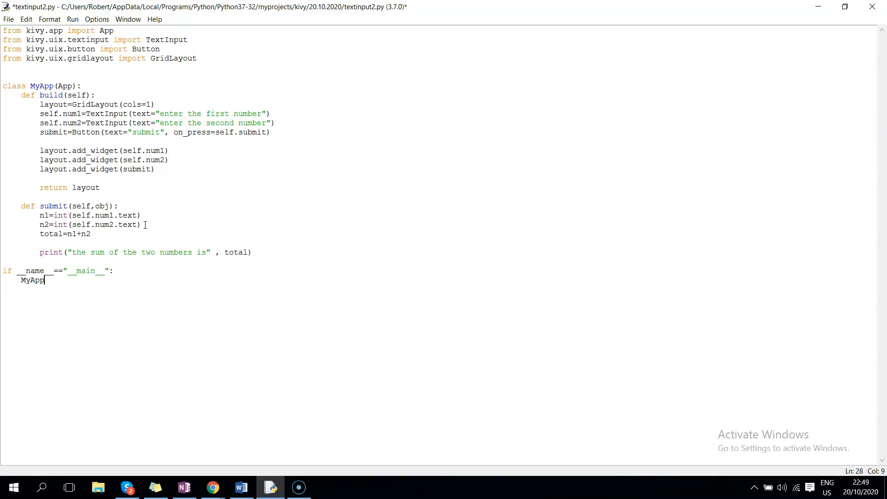
type("().run(")
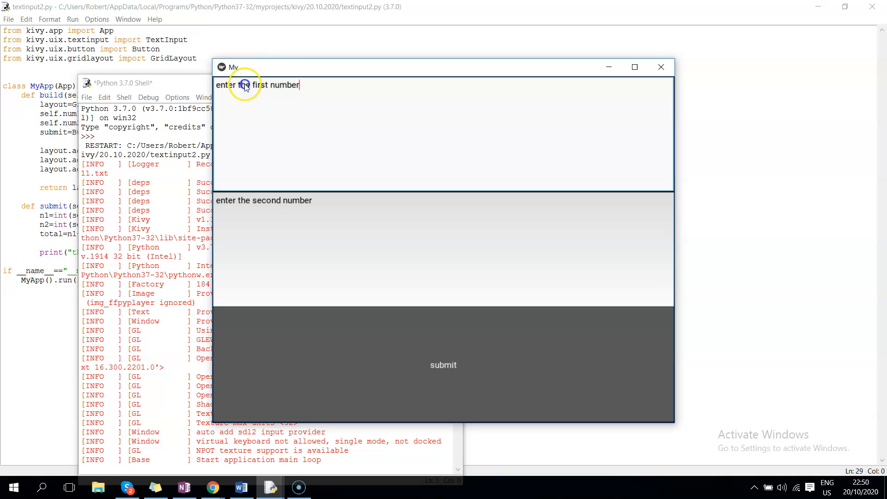
Enter 10 and 5 in the Kivy inputs and submit, printing sum 15 in the shell.
type("10")
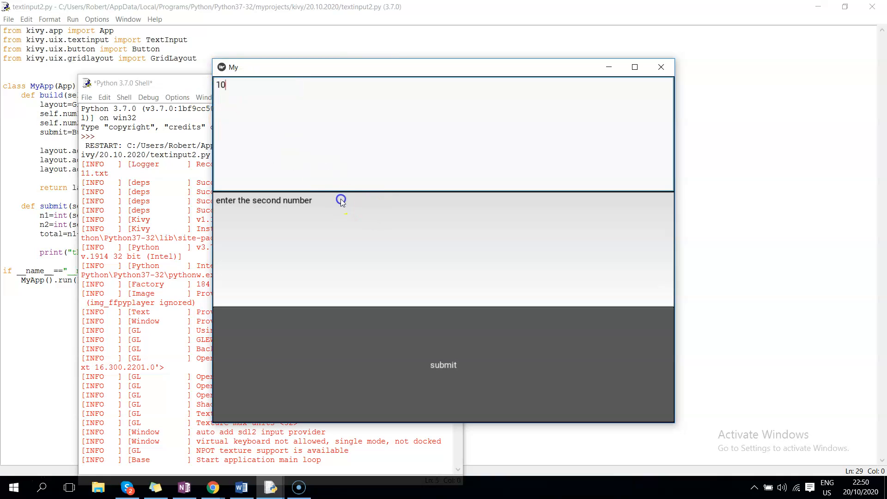
type("5")
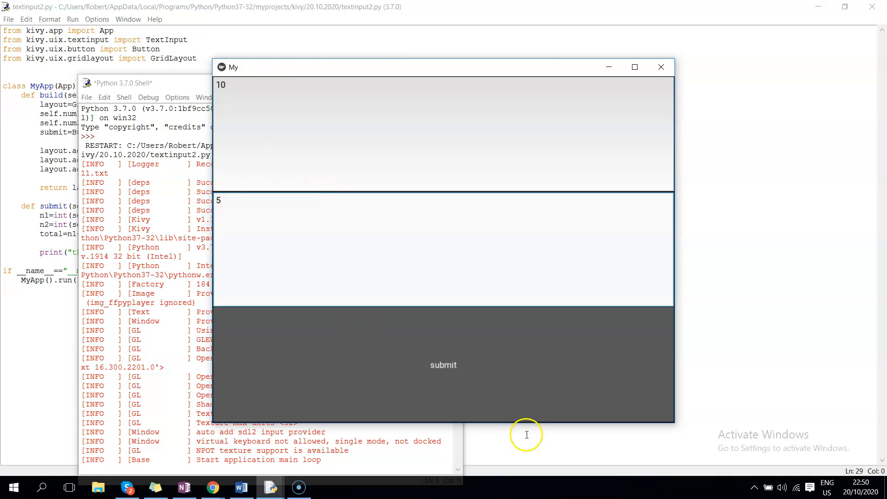
left_click(443, 364)
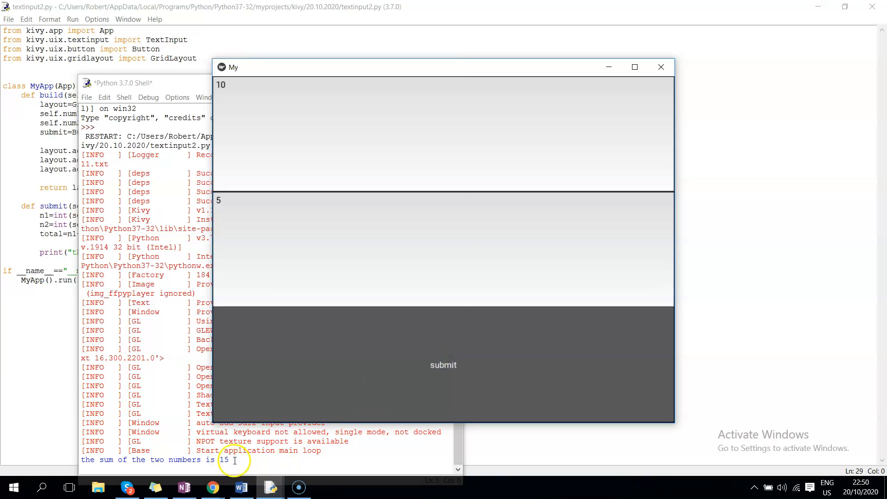